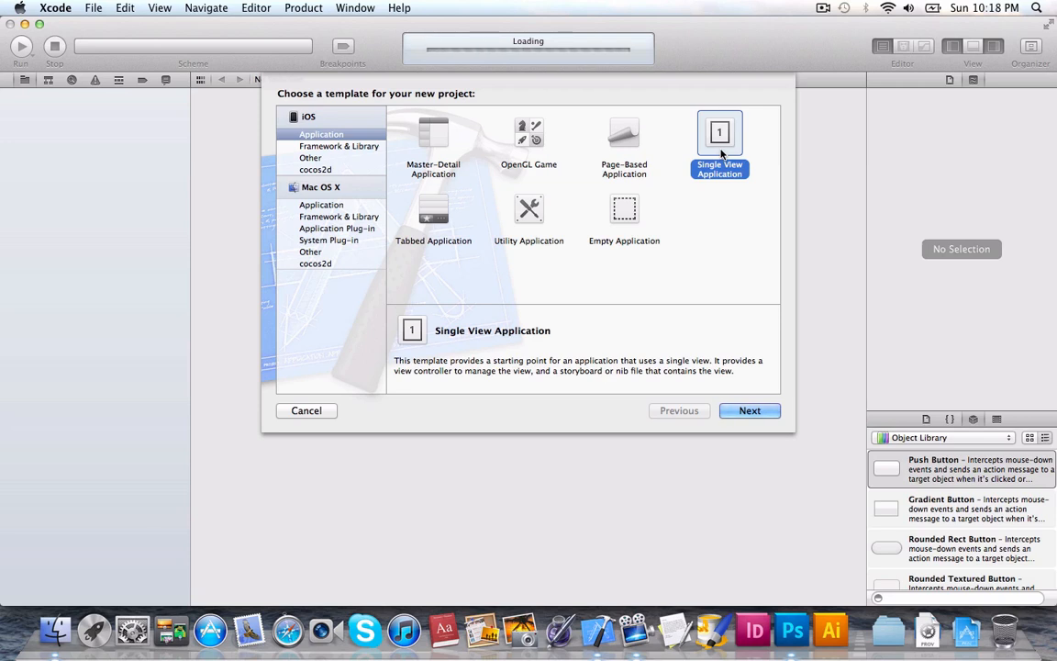
{"action": "mouse_move", "coordinate": [720, 151]}
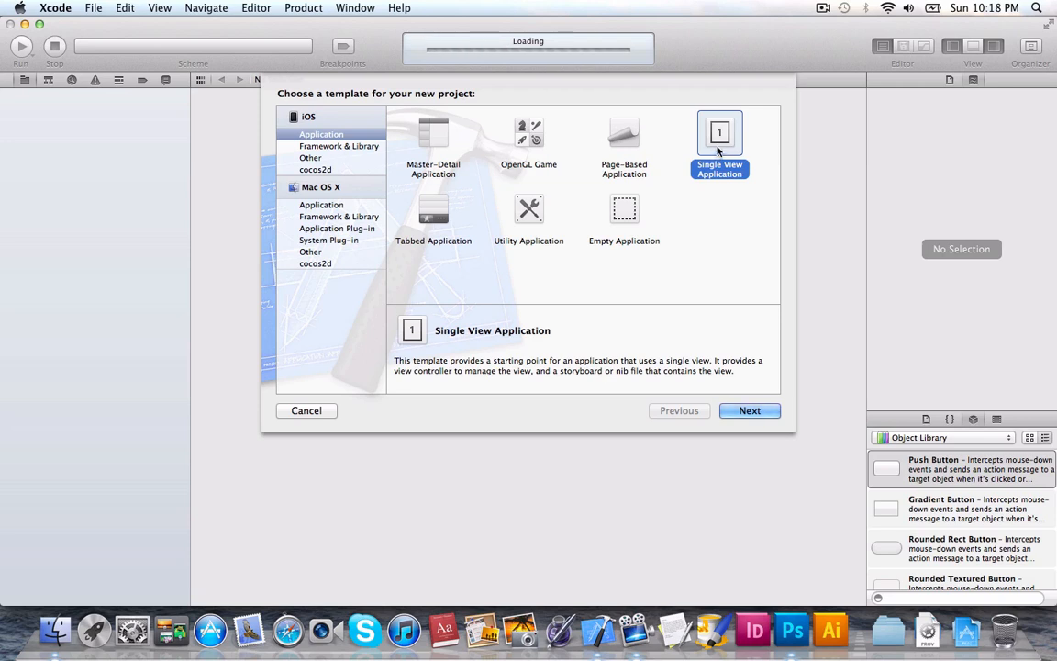
Confirm the Single View Application template and name the product 'inappText'.
{"action": "left_click", "coordinate": [749, 411]}
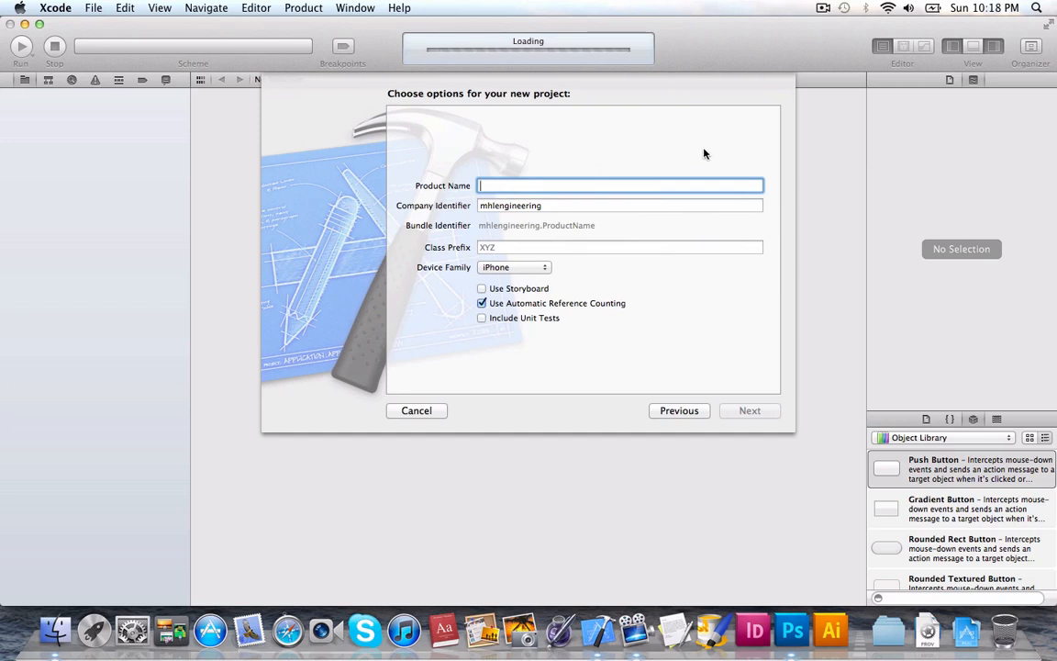
{"action": "type", "text": "inapp"}
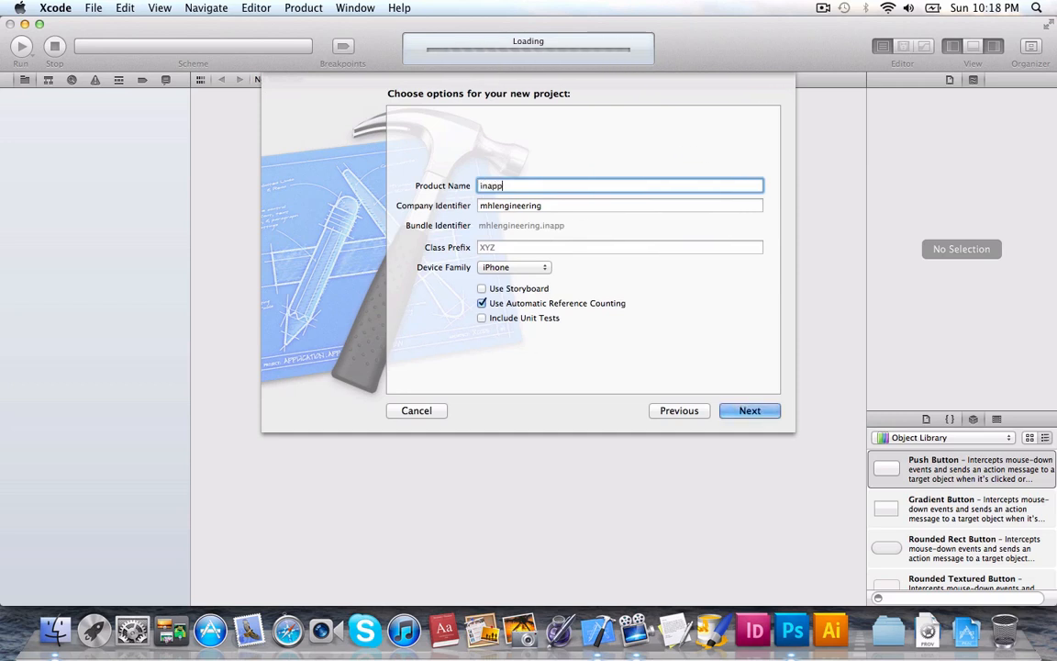
{"action": "type", "text": "Text"}
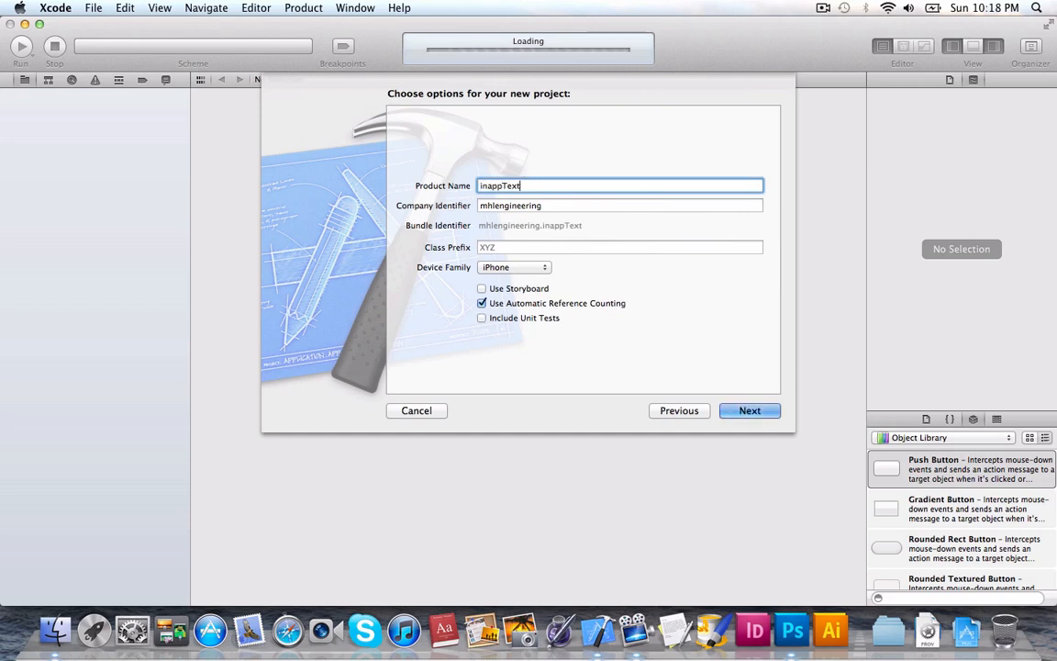
{"action": "mouse_move", "coordinate": [571, 308]}
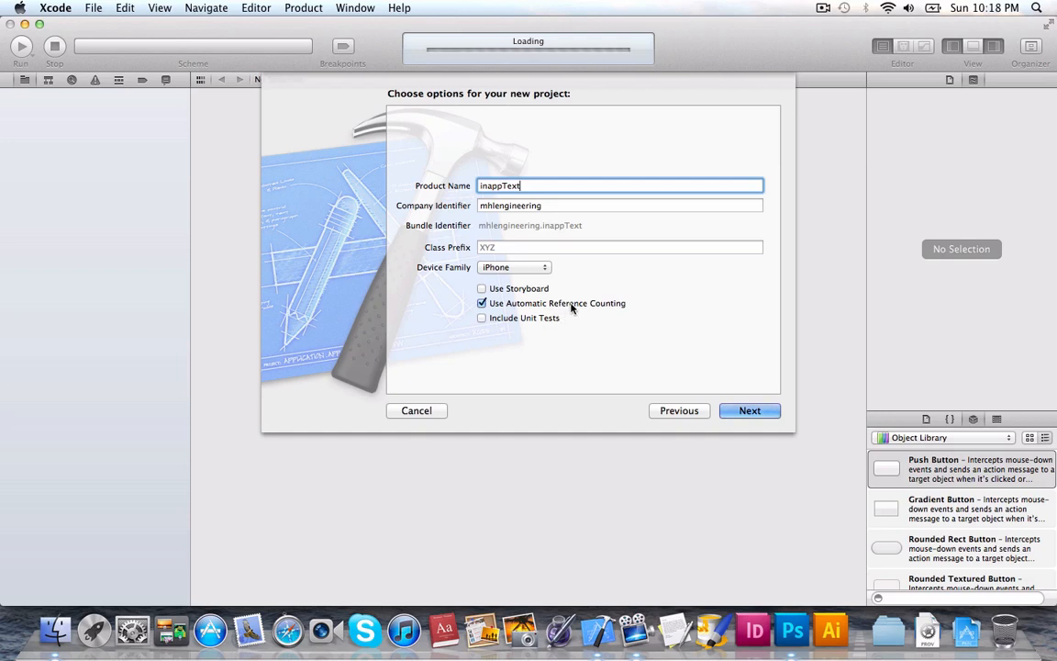
{"action": "mouse_move", "coordinate": [595, 292]}
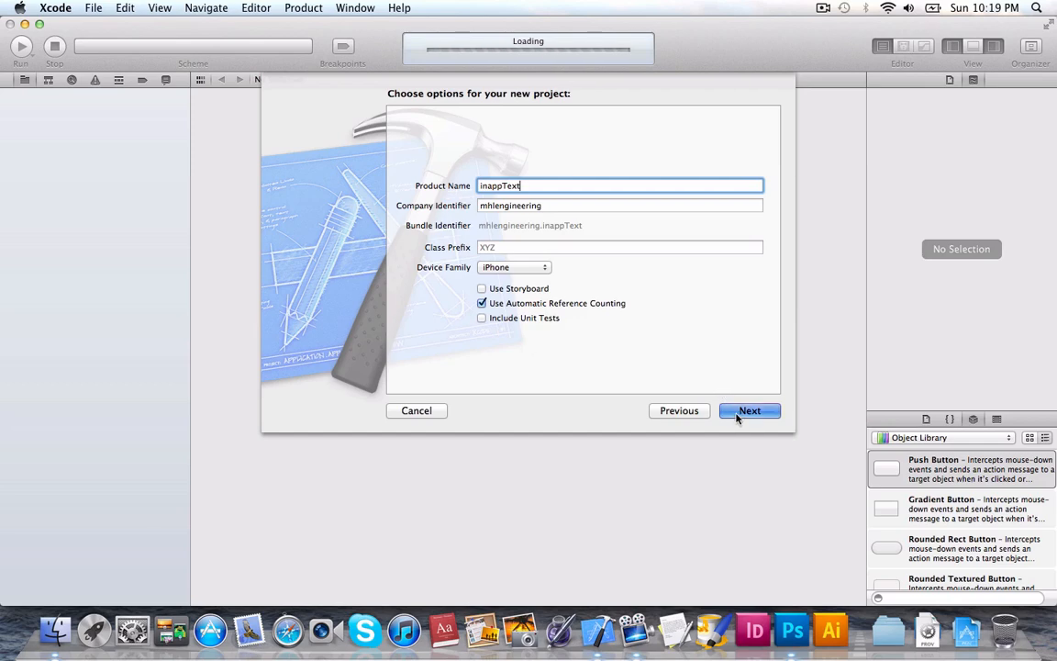
Create the inappText project on the Desktop and reveal the system Frameworks folder in Finder.
{"action": "left_click", "coordinate": [749, 411]}
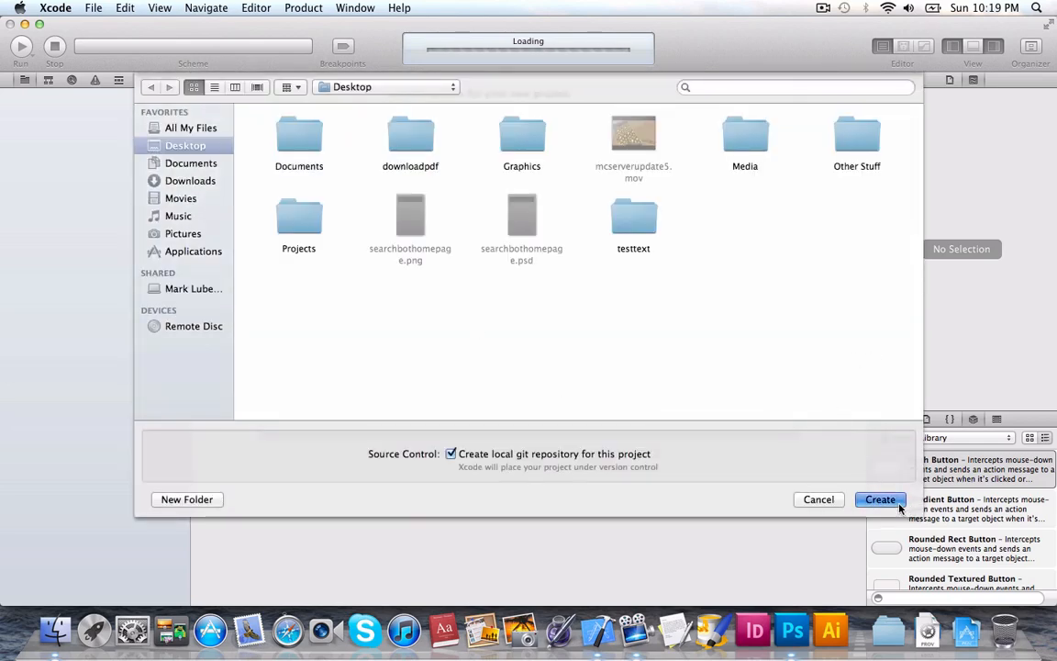
{"action": "left_click", "coordinate": [879, 499]}
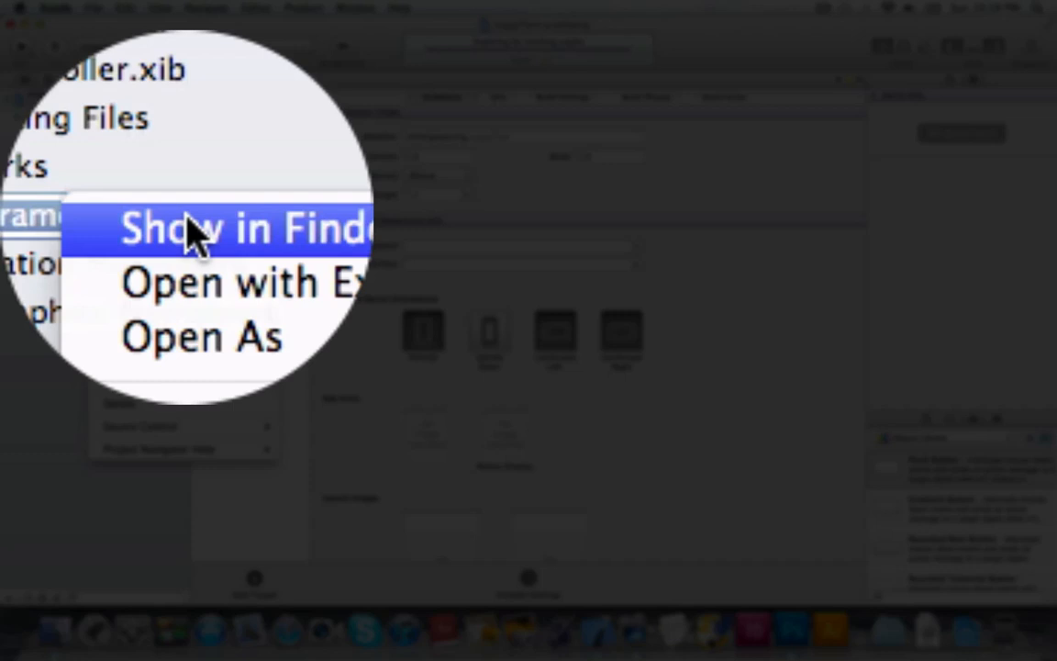
{"action": "left_click", "coordinate": [192, 228]}
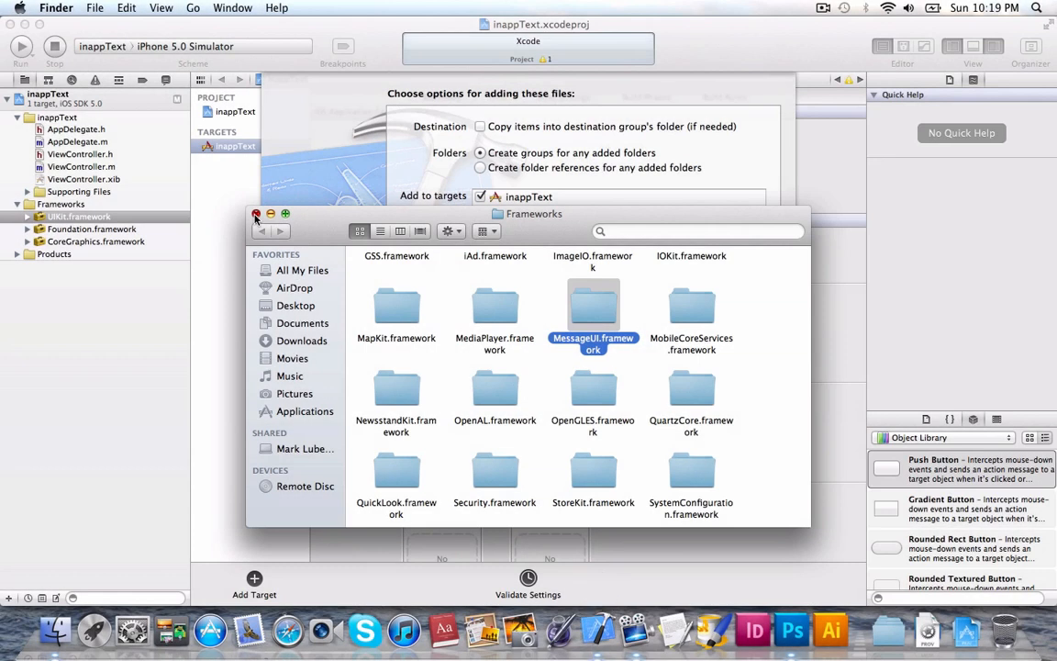
Add MessageUI.framework to the project, browse its compose controller headers, and select ViewController.h.
{"action": "left_click", "coordinate": [257, 213]}
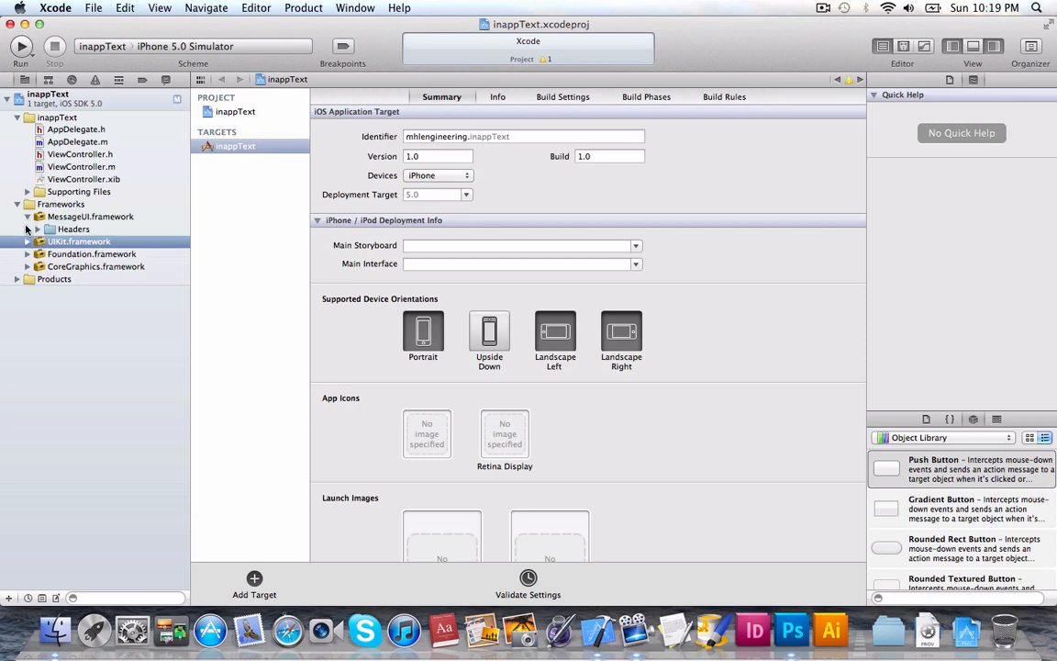
{"action": "left_click", "coordinate": [29, 228]}
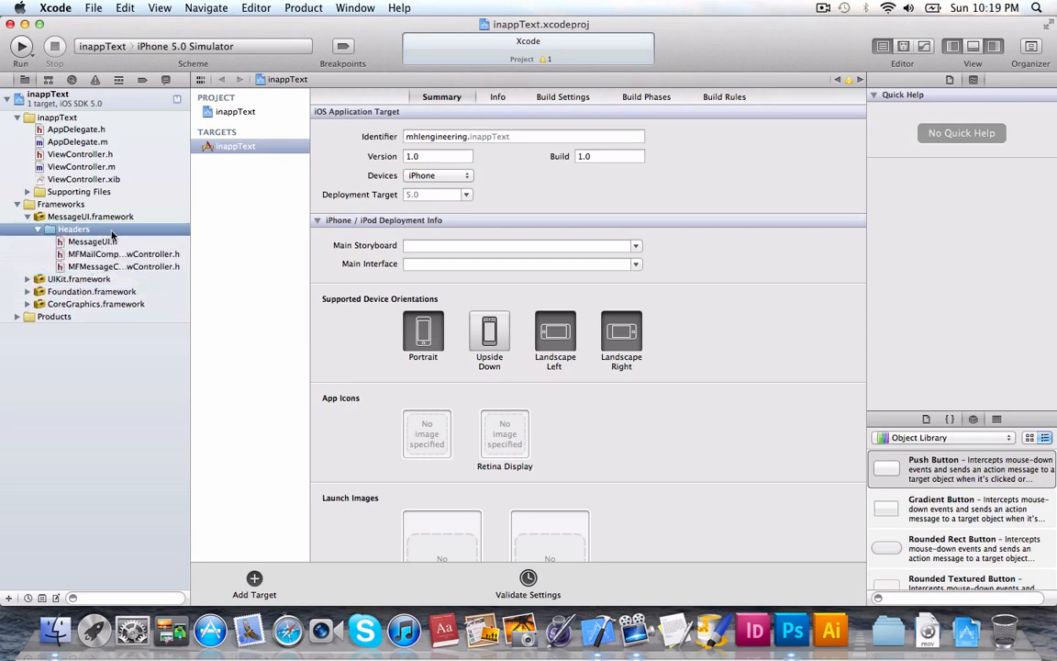
{"action": "left_click", "coordinate": [119, 254]}
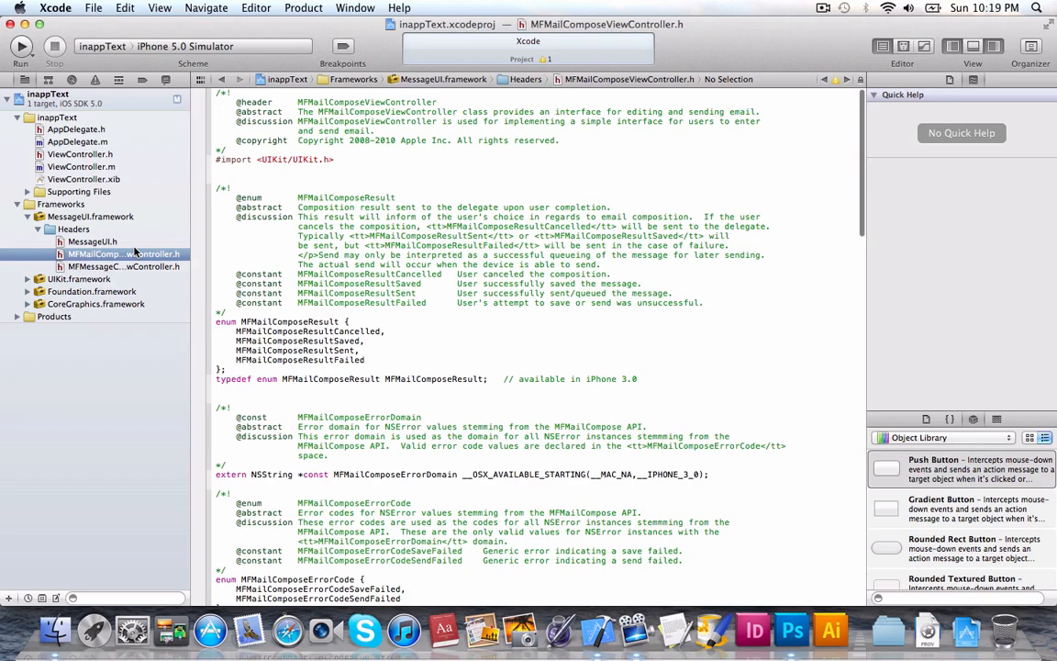
{"action": "left_click", "coordinate": [123, 266]}
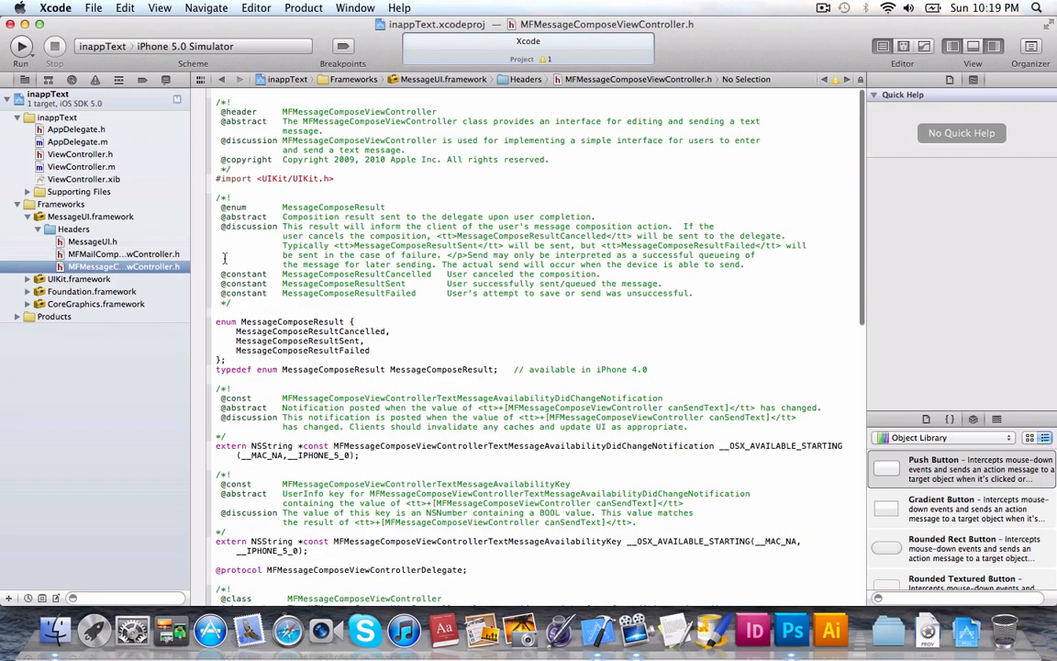
{"action": "scroll", "scroll_direction": "down", "scroll_amount": 3}
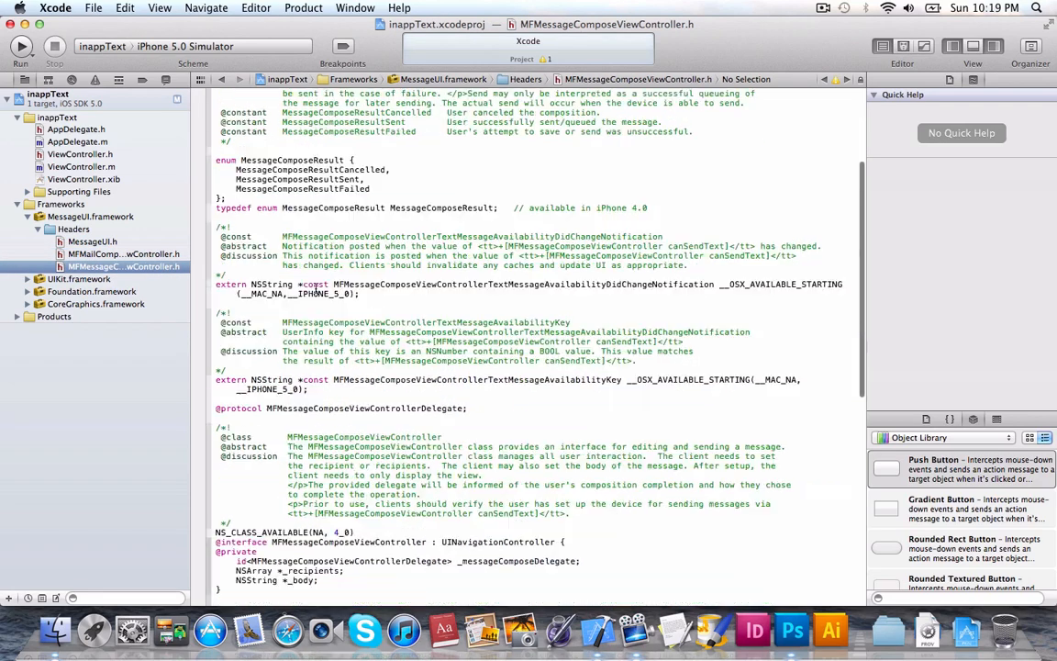
{"action": "scroll", "scroll_direction": "down", "scroll_amount": 3}
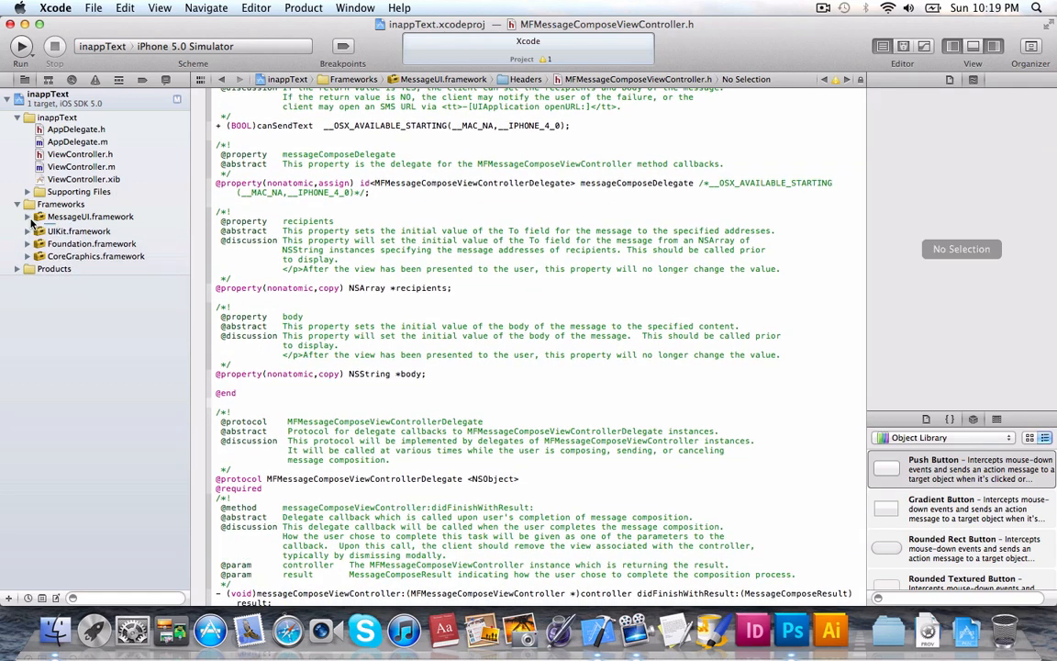
{"action": "left_click", "coordinate": [81, 155]}
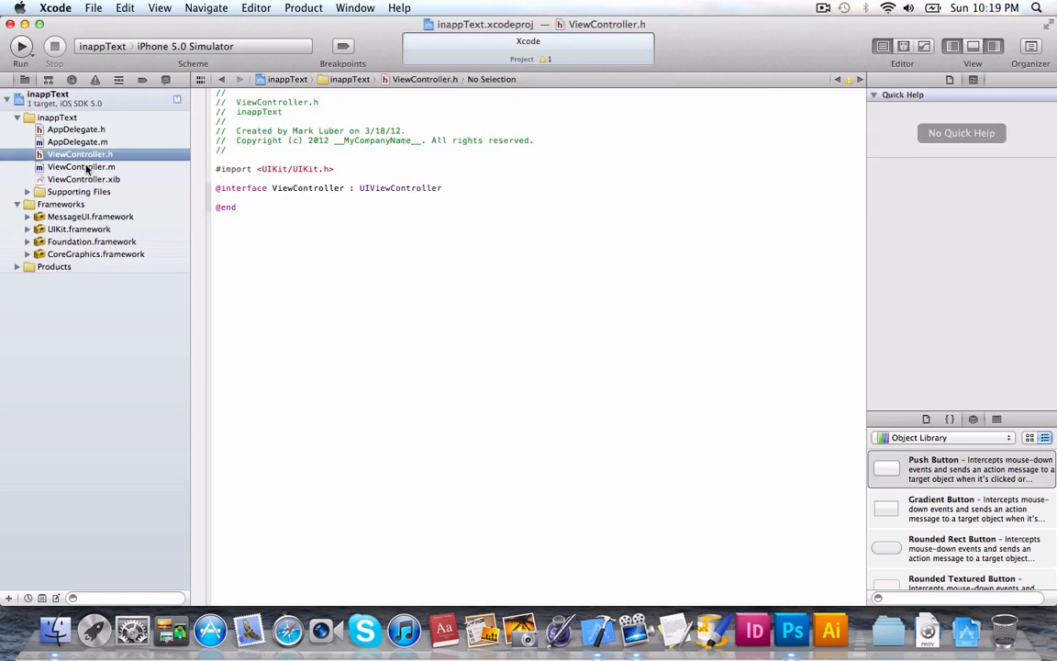
Import MessageUI/MessageUI.h and adopt MFMessageComposeViewControllerDelegate in ViewController.h.
{"action": "left_click", "coordinate": [80, 165]}
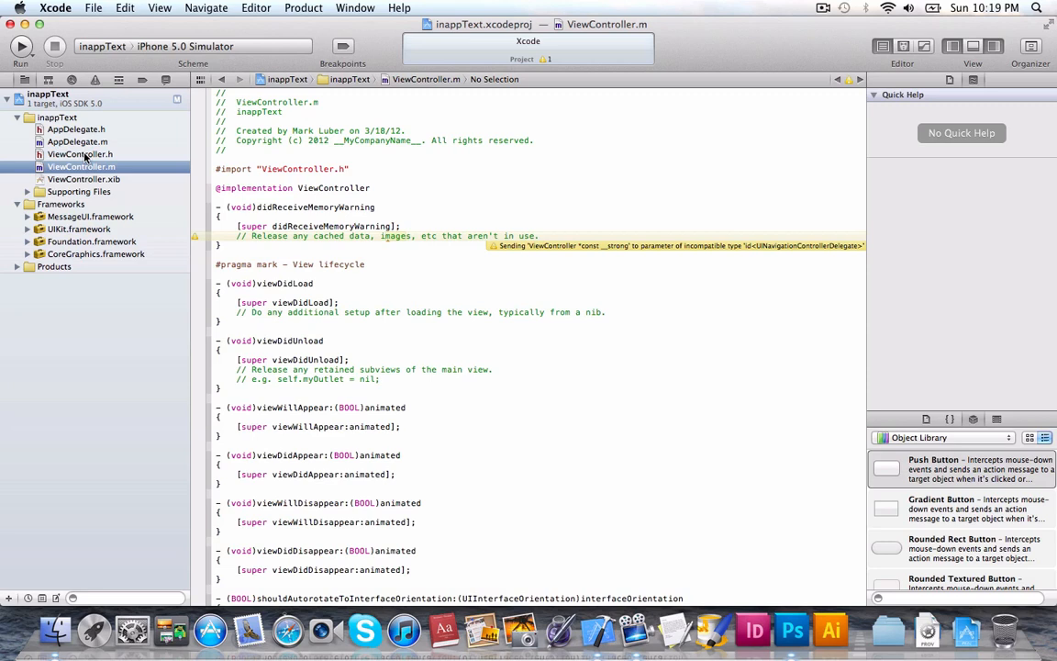
{"action": "left_click", "coordinate": [81, 154]}
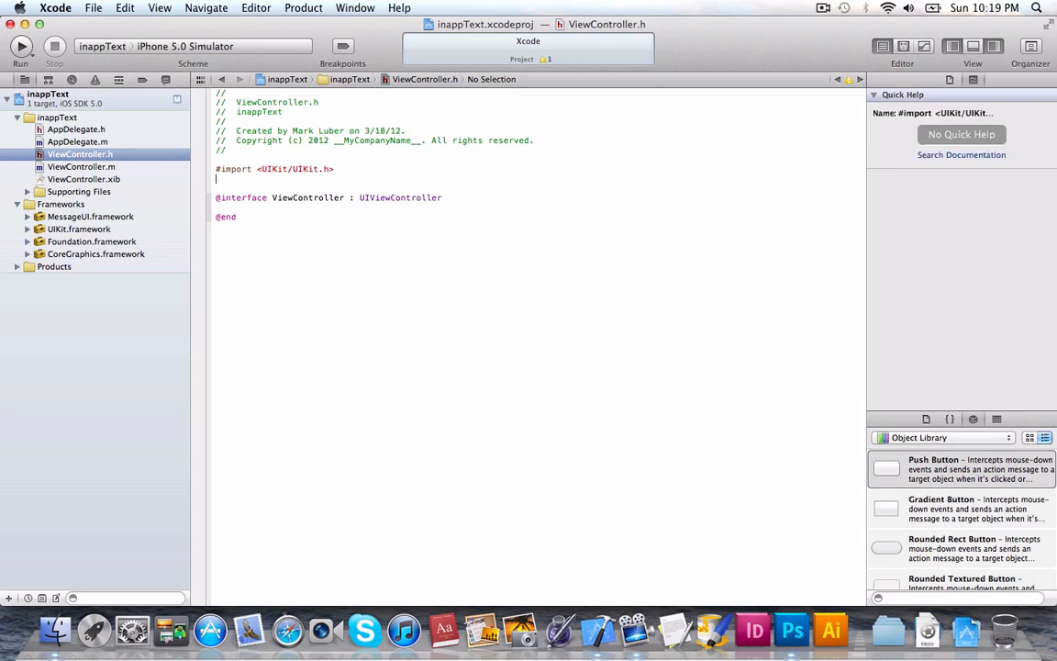
{"action": "type", "text": "#import <MessageUI/"}
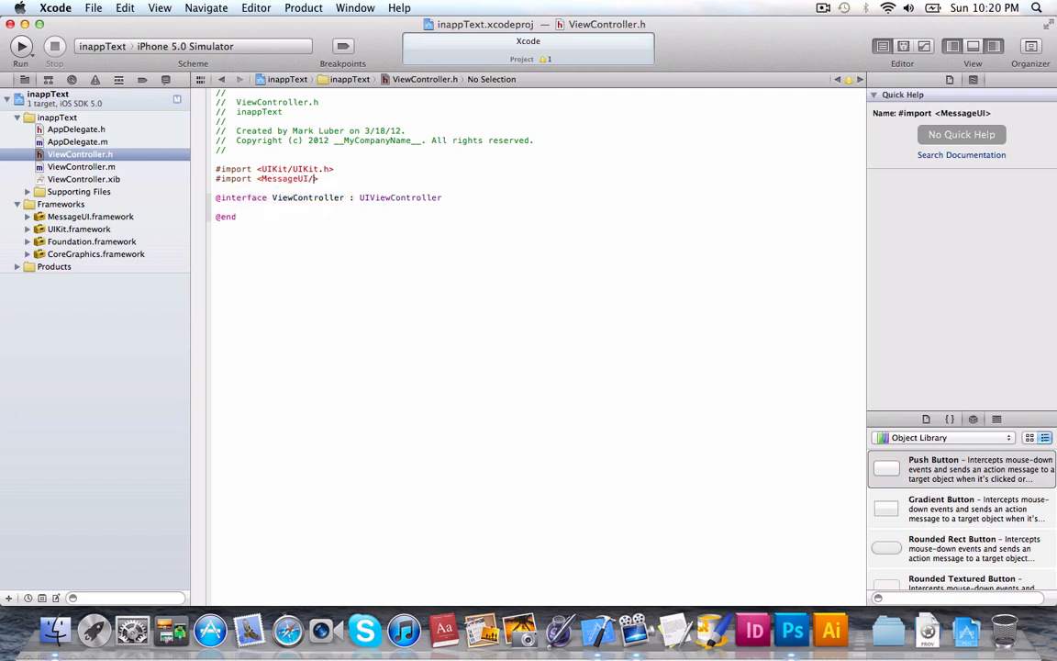
{"action": "type", "text": "Messg"}
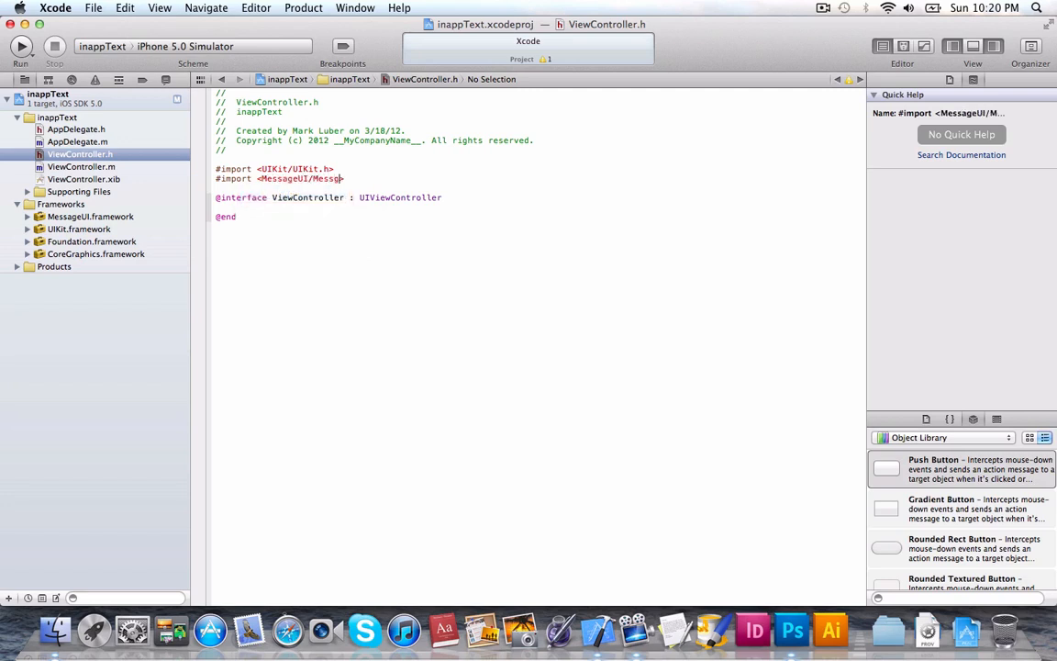
{"action": "type", "text": "MessageUI.h>"}
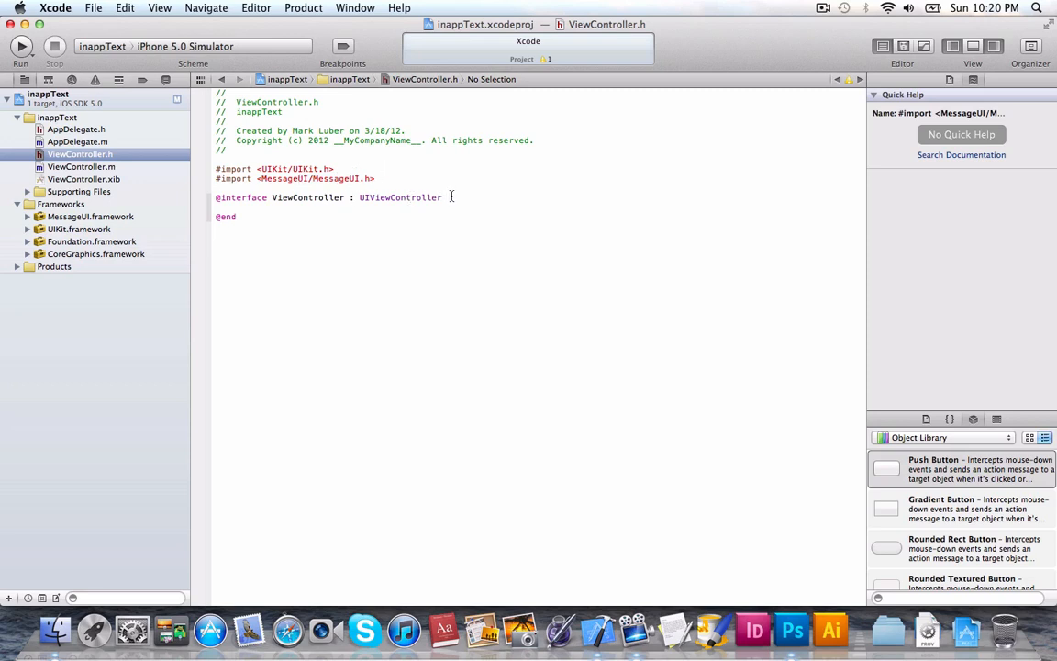
{"action": "type", "text": "<"}
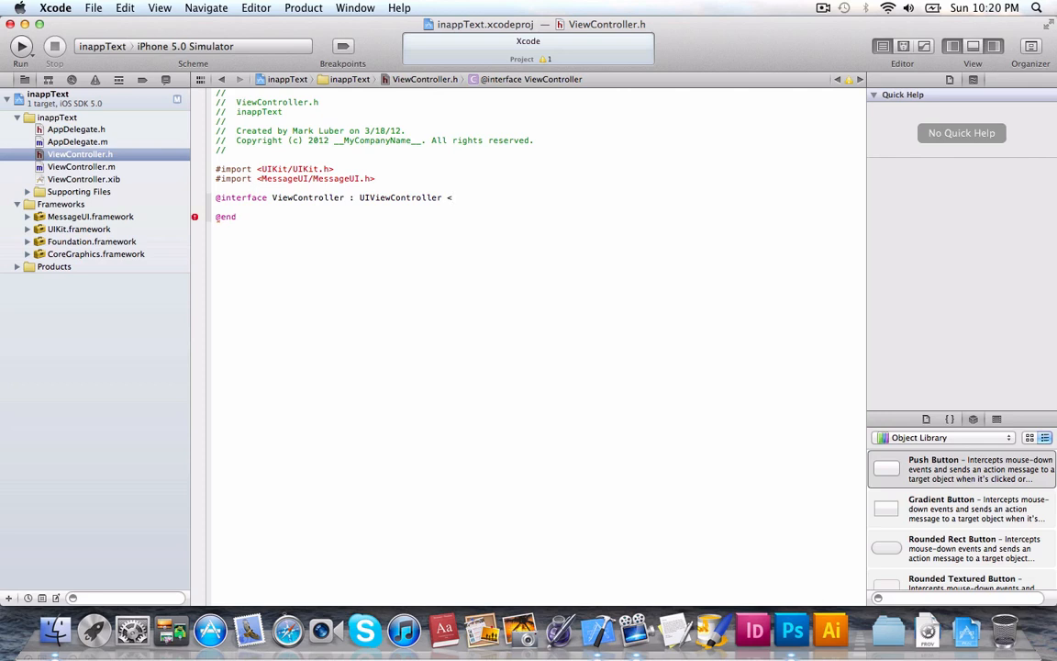
{"action": "type", "text": "MFMessageComposeViewControllerDelegate>"}
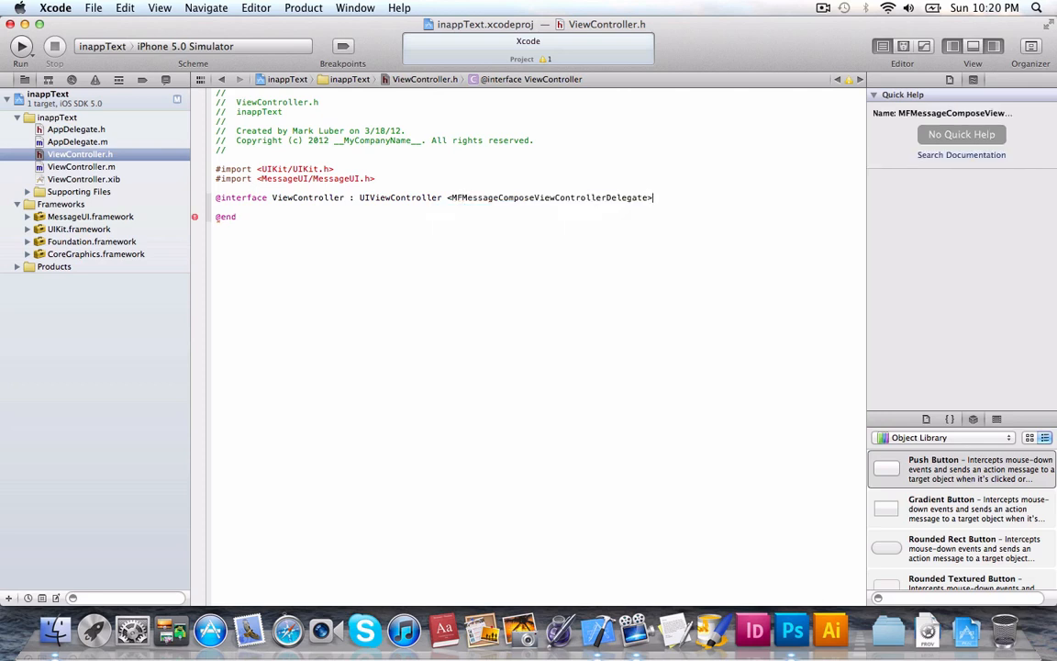
{"action": "type", "text": "{"}
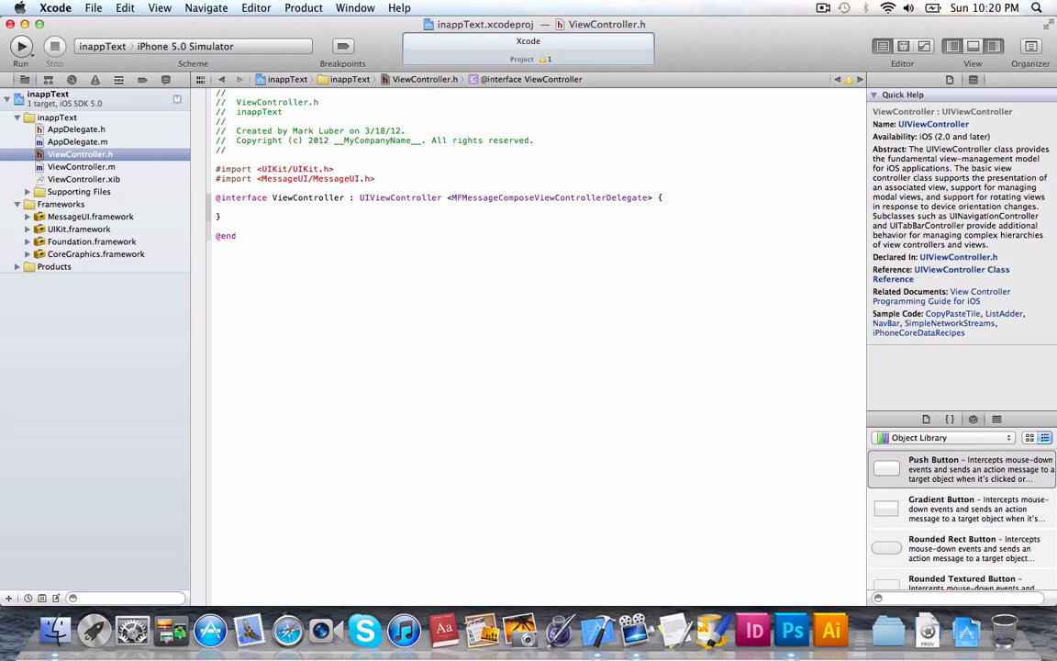
Declare the -(IBAction)openText:(id)sender; method after the interface braces.
{"action": "left_click", "coordinate": [235, 206]}
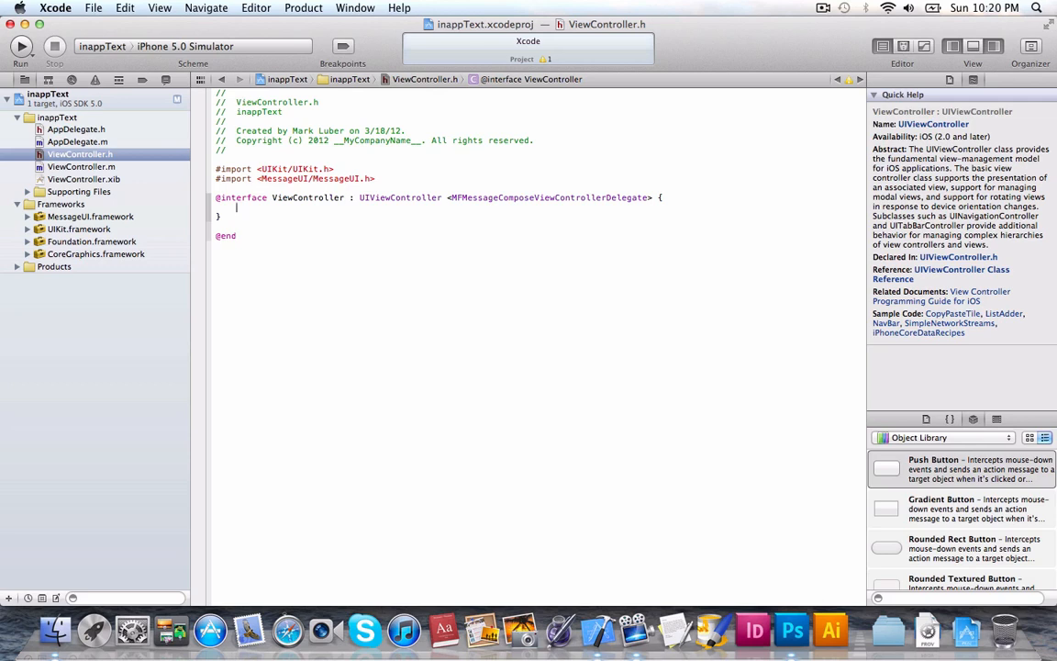
{"action": "type", "text": "-("}
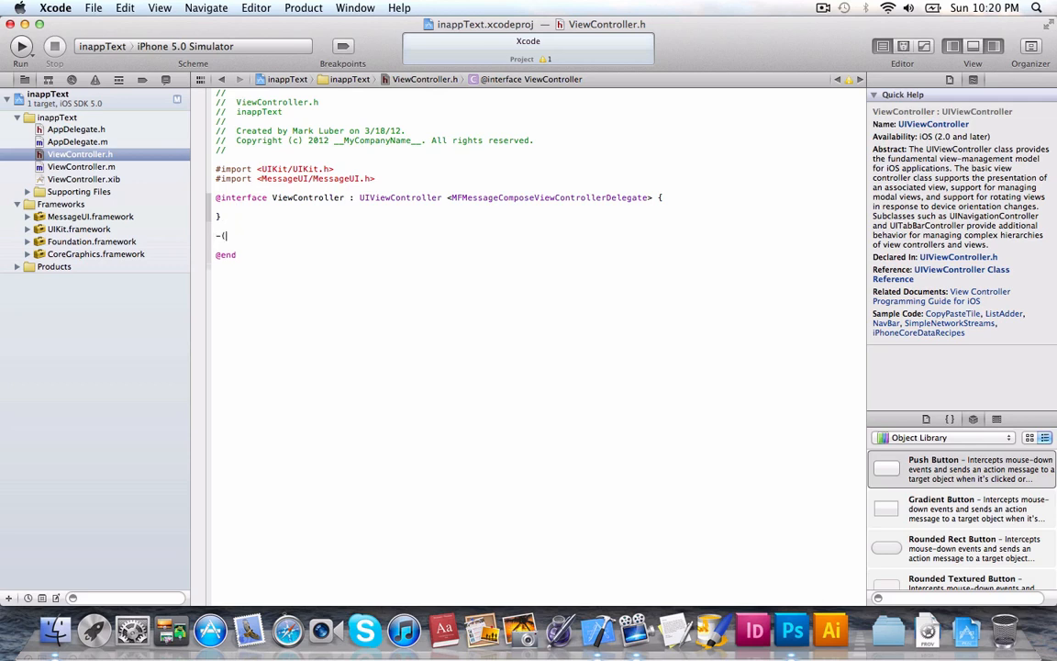
{"action": "type", "text": "(IBAction)selector:(id)sender"}
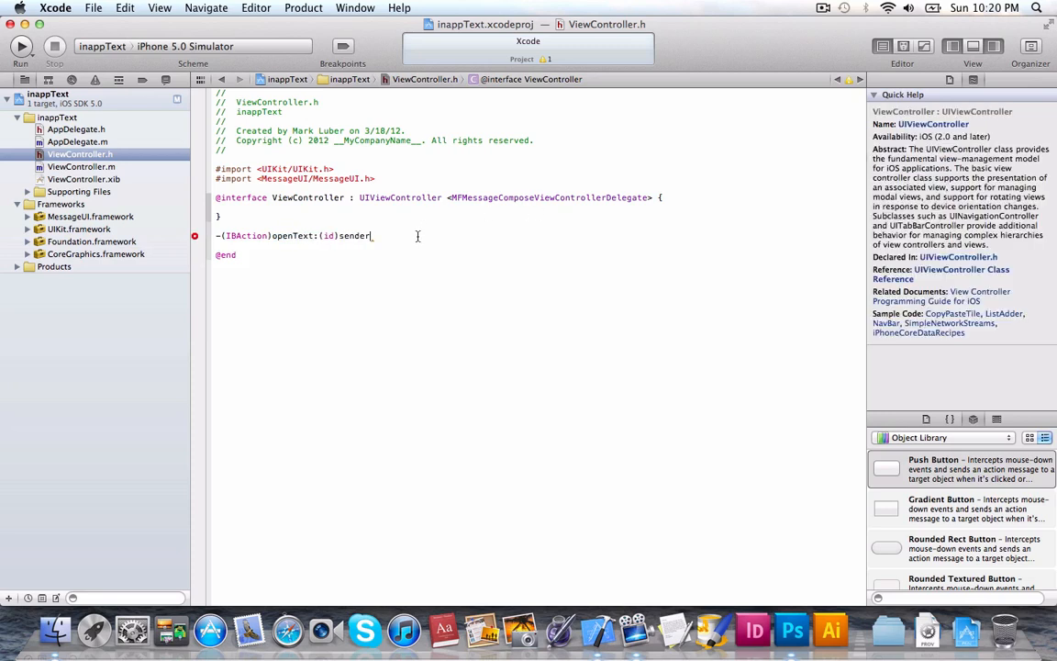
{"action": "type", "text": ";"}
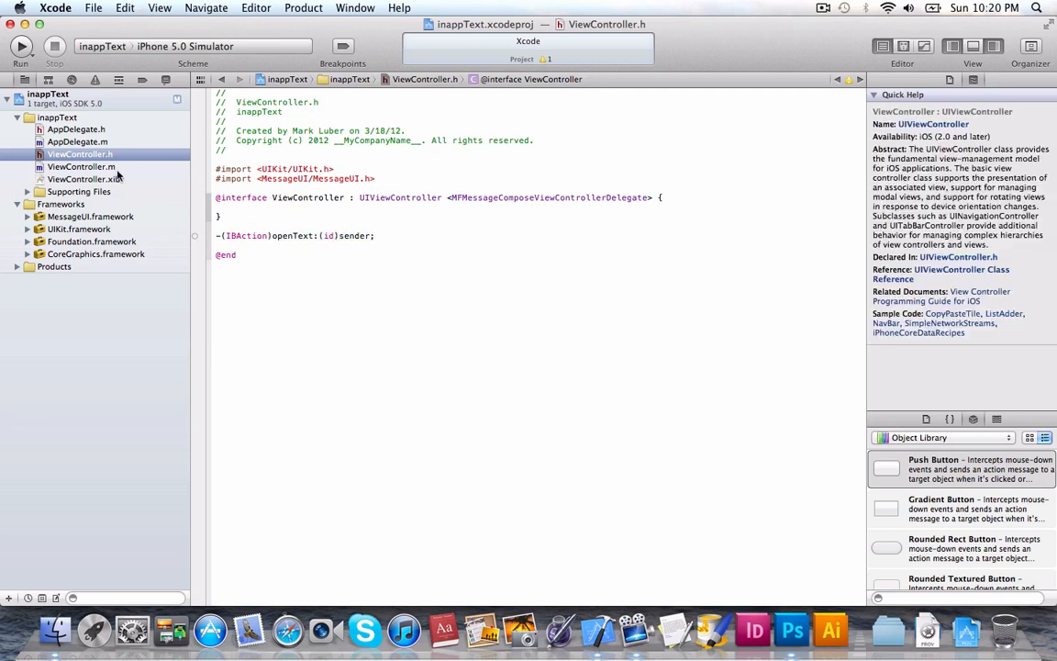
In ViewController.m, start openText: allocating an MFMessageComposeViewController textComposer with self as delegate.
{"action": "left_click", "coordinate": [81, 167]}
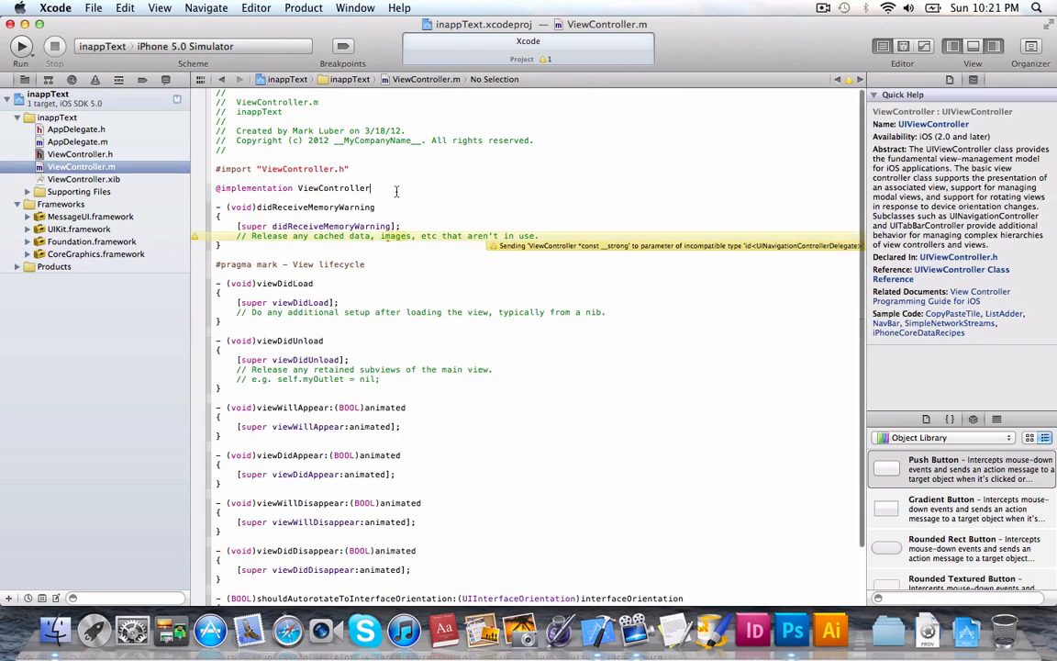
{"action": "type", "text": "-(IBAction)openText:(id)sender;"}
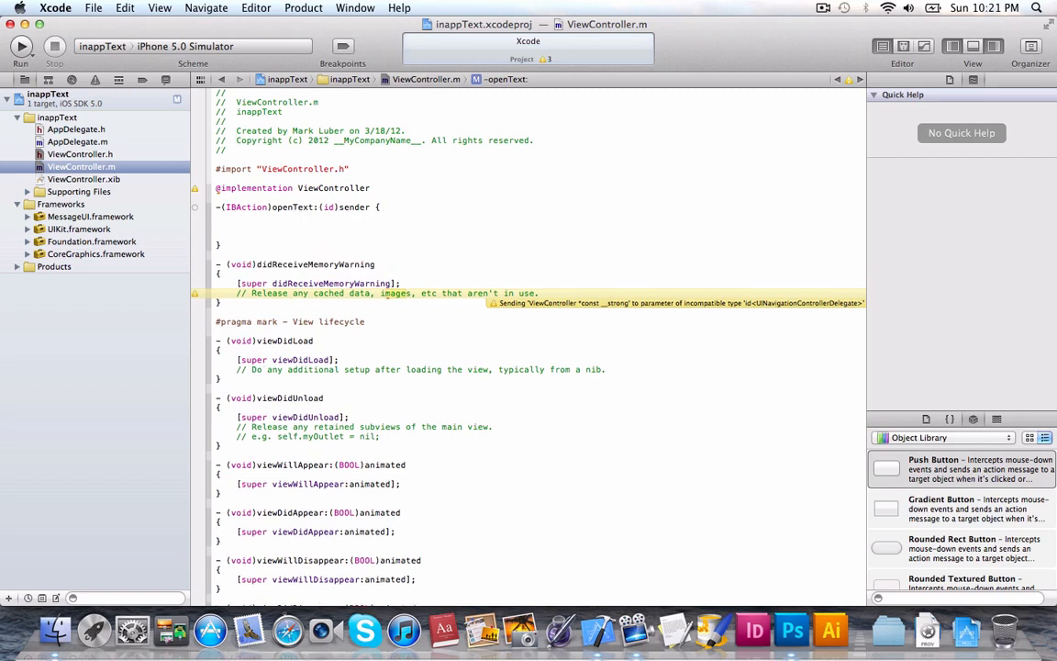
{"action": "left_click", "coordinate": [236, 228]}
{"action": "type", "text": "MFMessageComposeViewController *"}
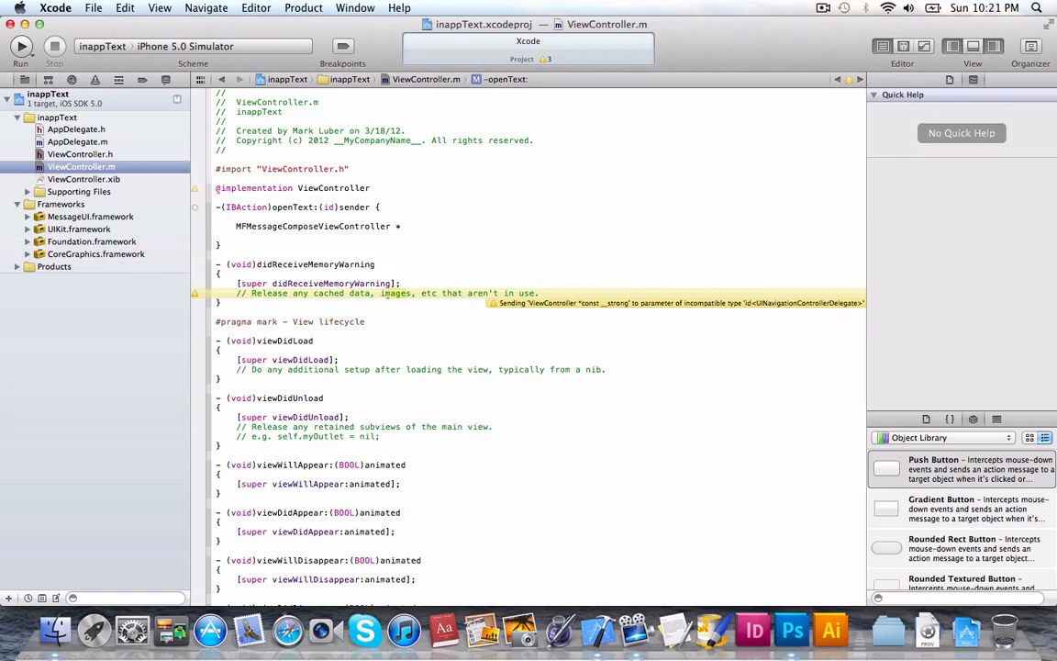
{"action": "type", "text": "com"}
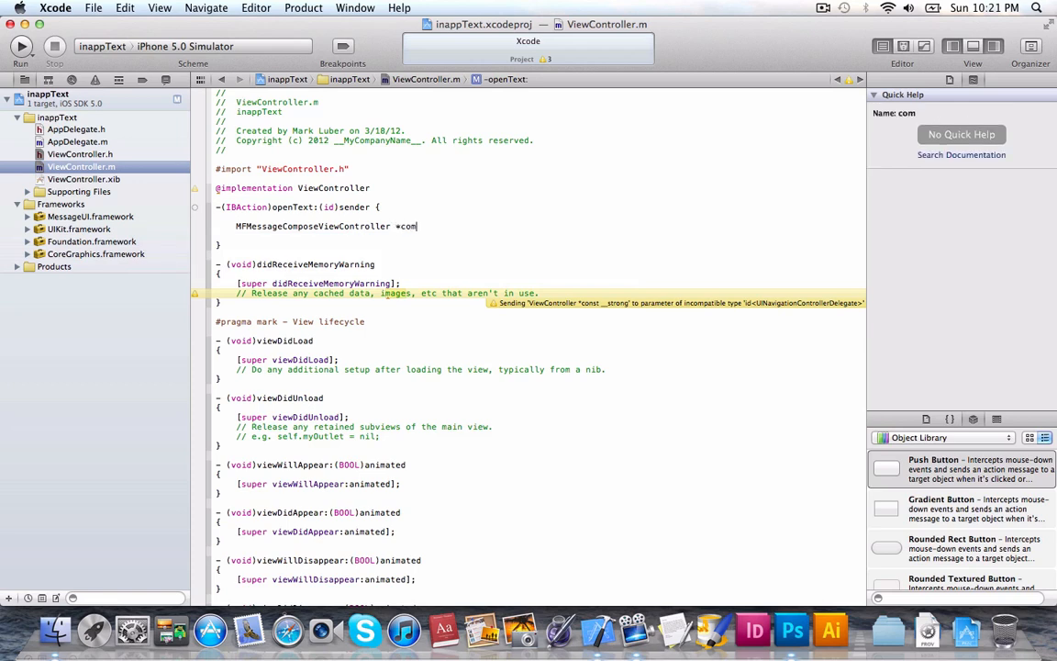
{"action": "type", "text": "te"}
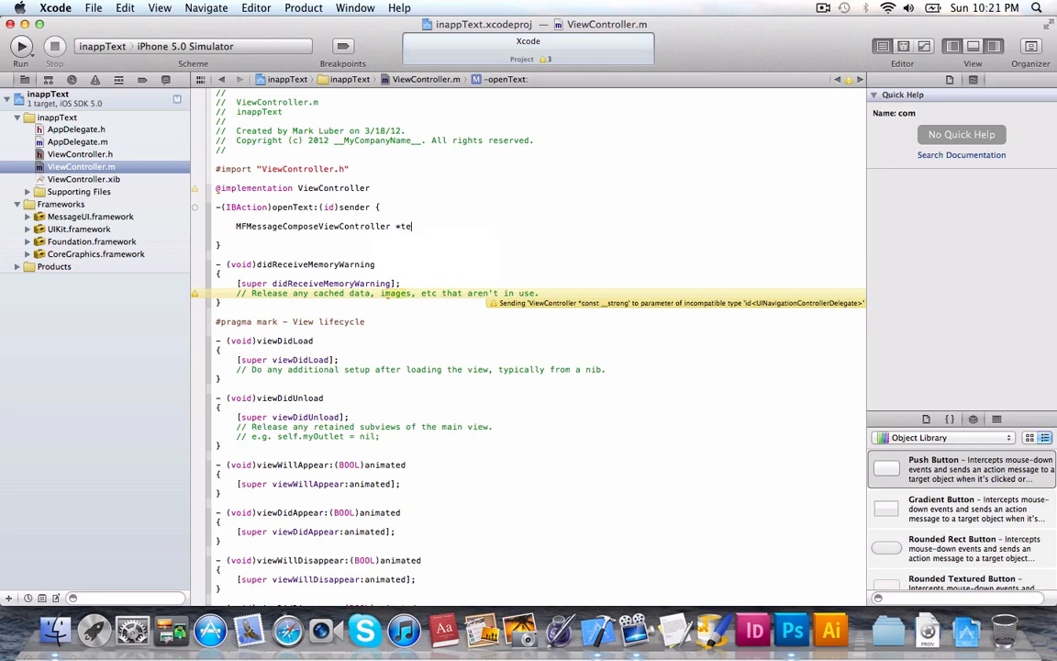
{"action": "type", "text": "xtComposer"}
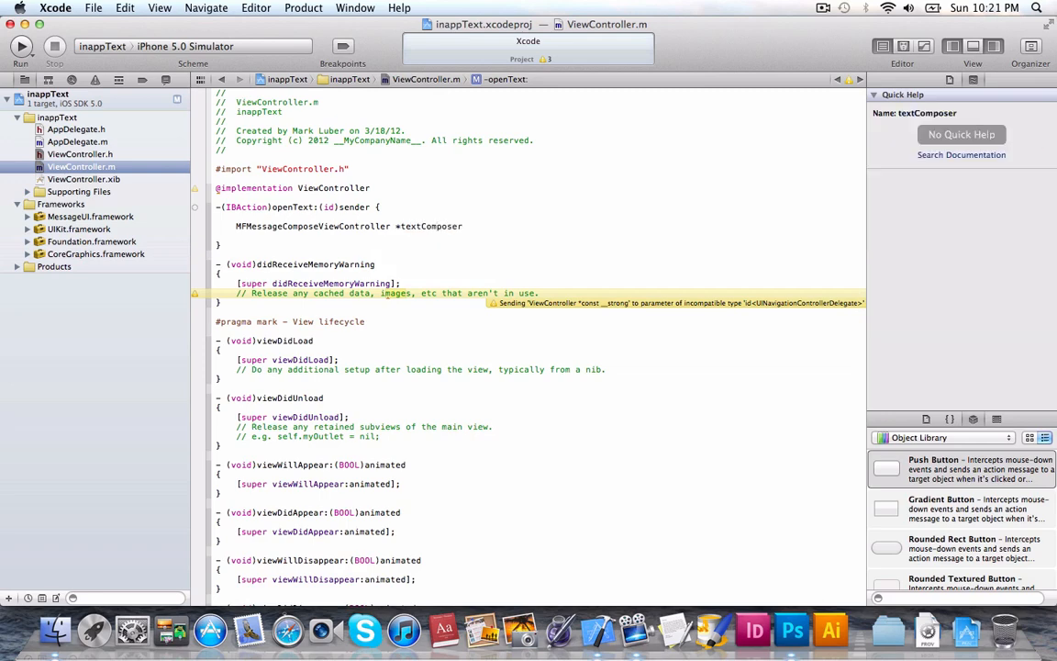
{"action": "type", "text": "= [MFMessageComposeViewController"}
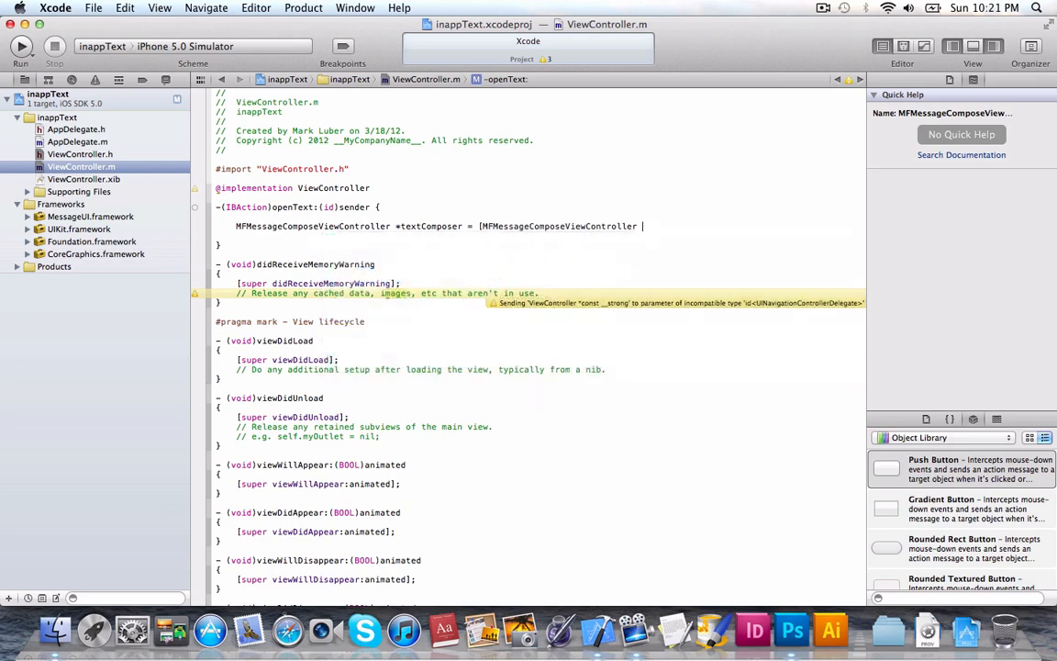
{"action": "type", "text": "alloc] init];"}
{"action": "type", "text": "[textComposer setMessageComposeDelegate:"}
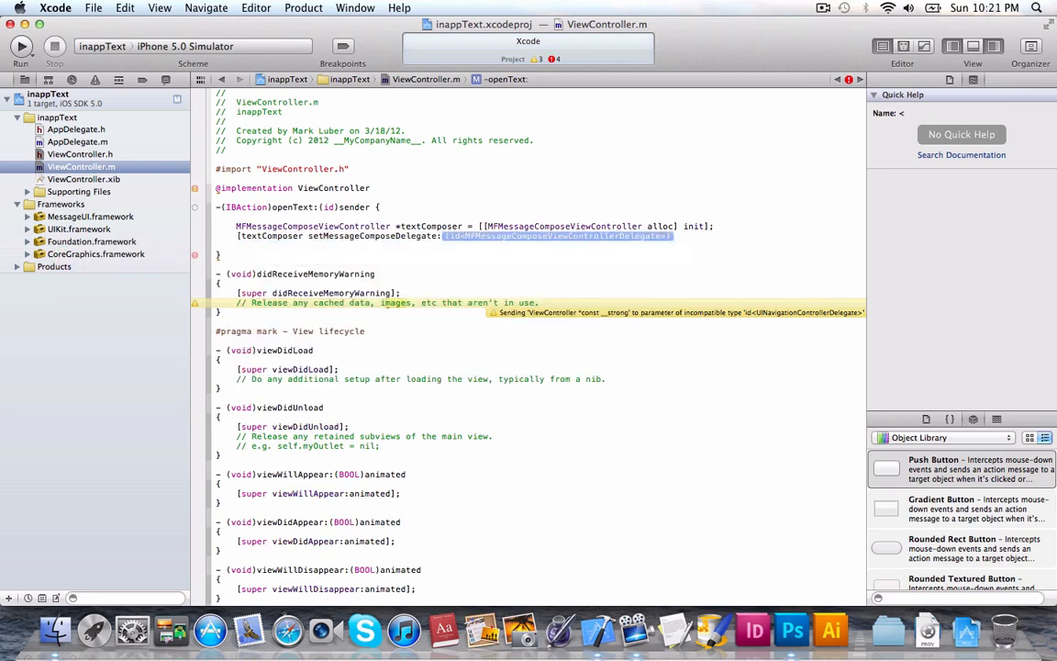
{"action": "type", "text": "self];"}
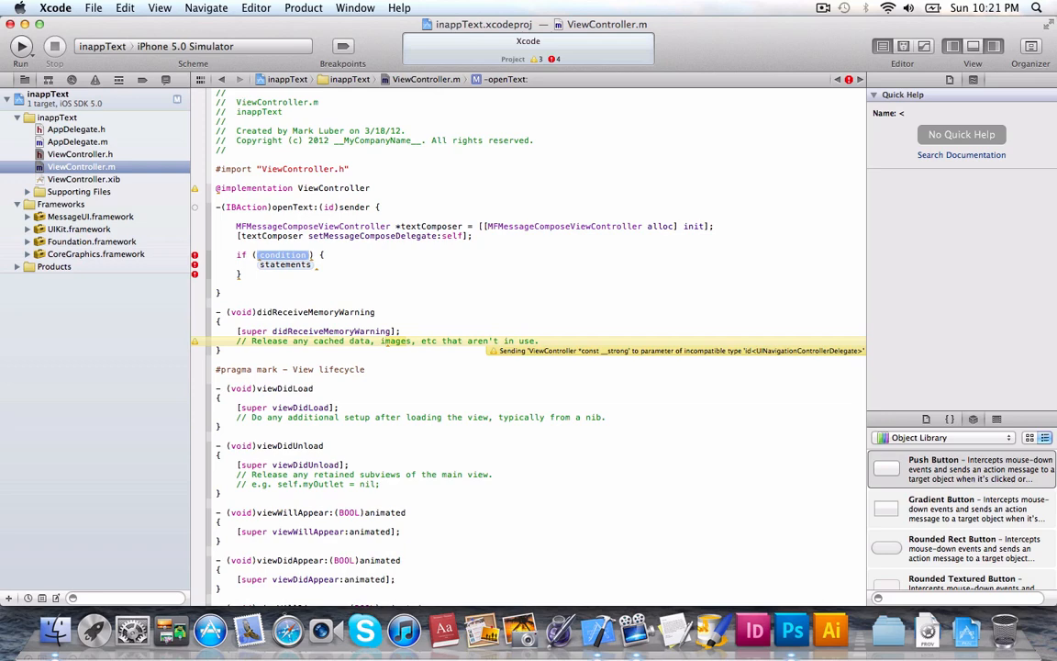
Add an if canSendText branch calling setRecipients with an NSArray of phone number strings.
{"action": "type", "text": "MFMessageComposeViewController"}
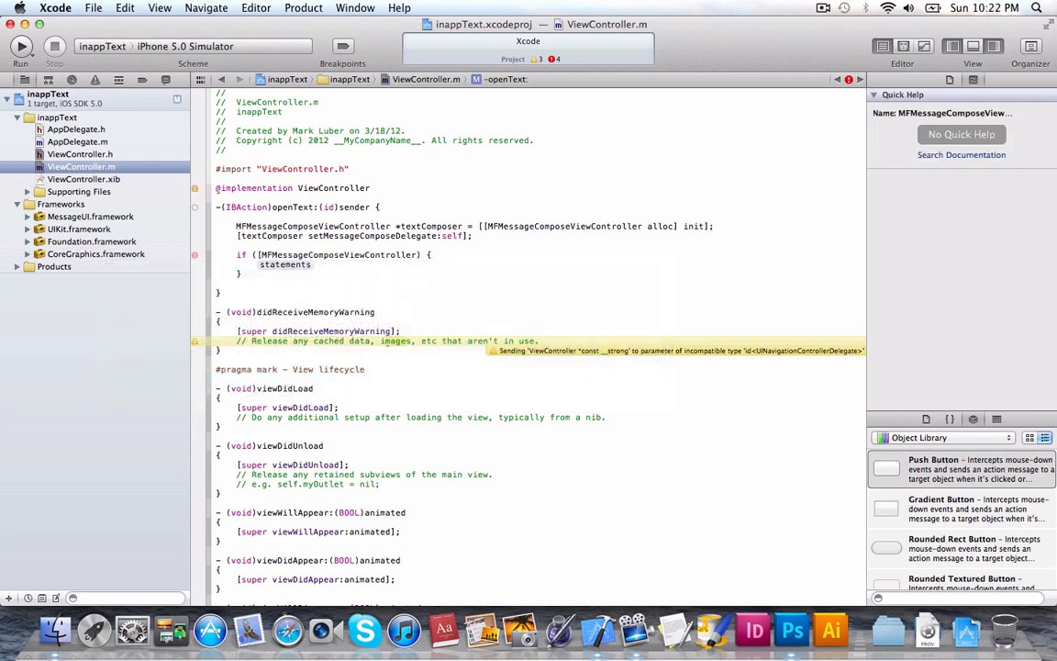
{"action": "type", "text": "canSendText]"}
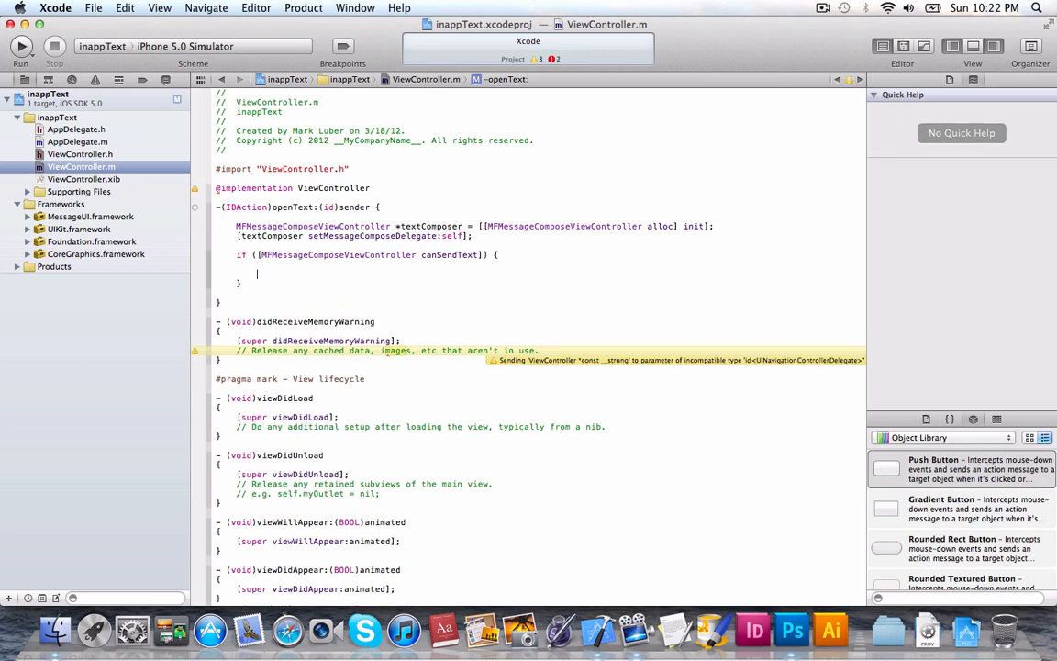
{"action": "type", "text": "[c"}
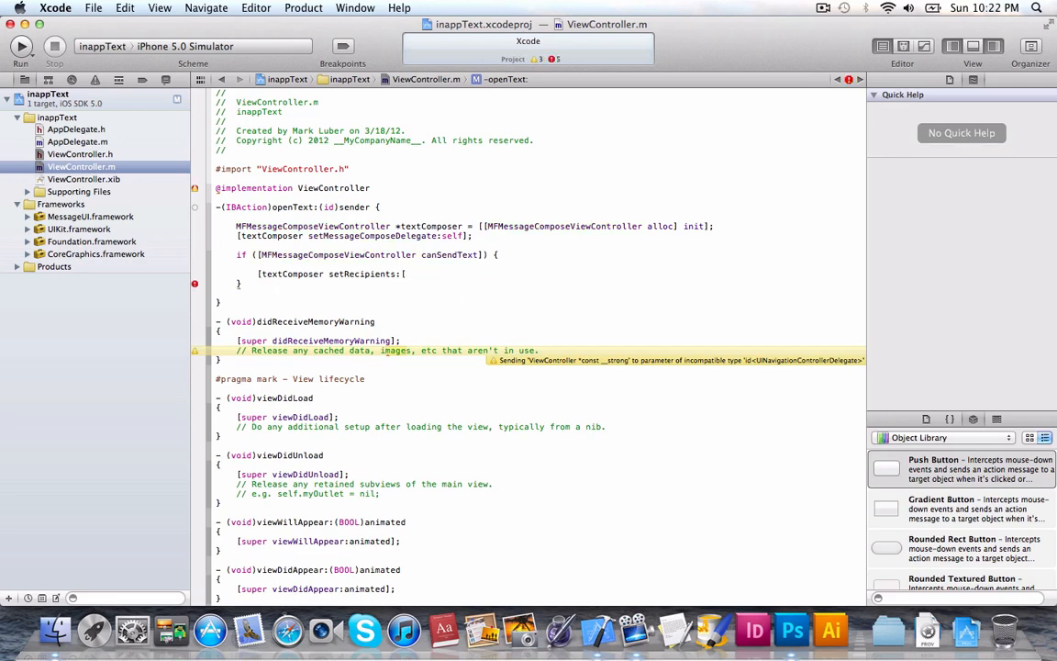
{"action": "type", "text": "NSArray"}
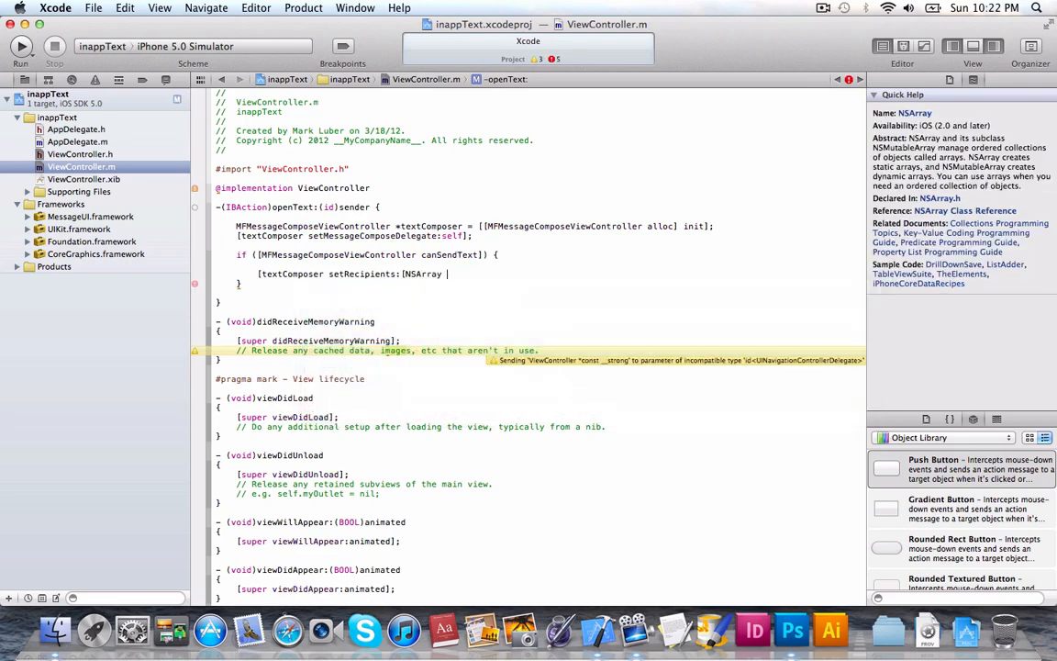
{"action": "type", "text": "arrayWithOb"}
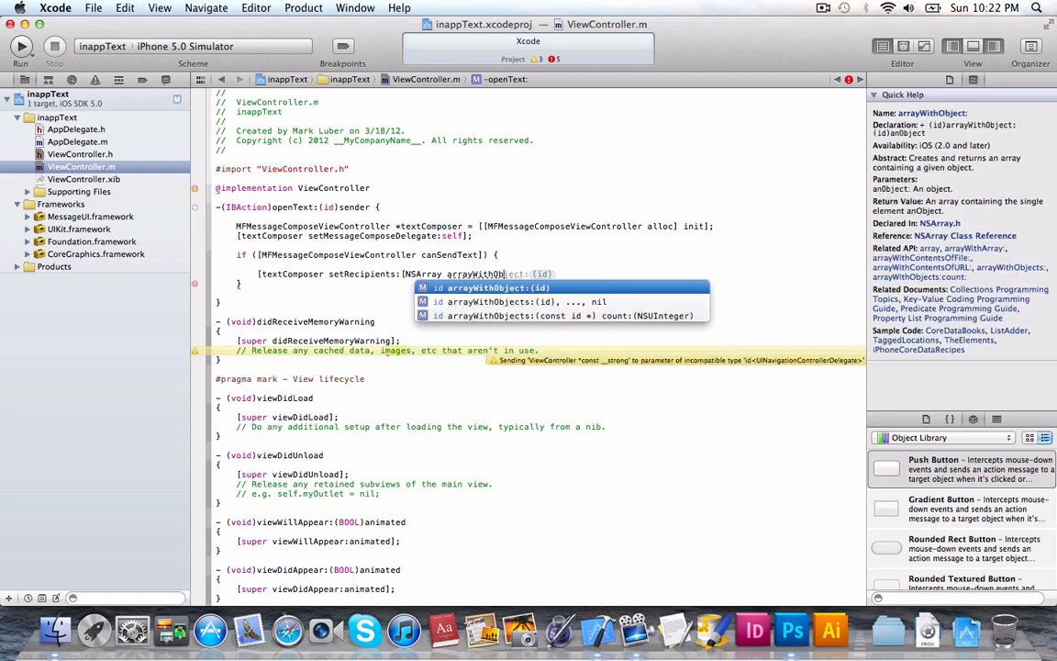
{"action": "key", "text": "Down"}
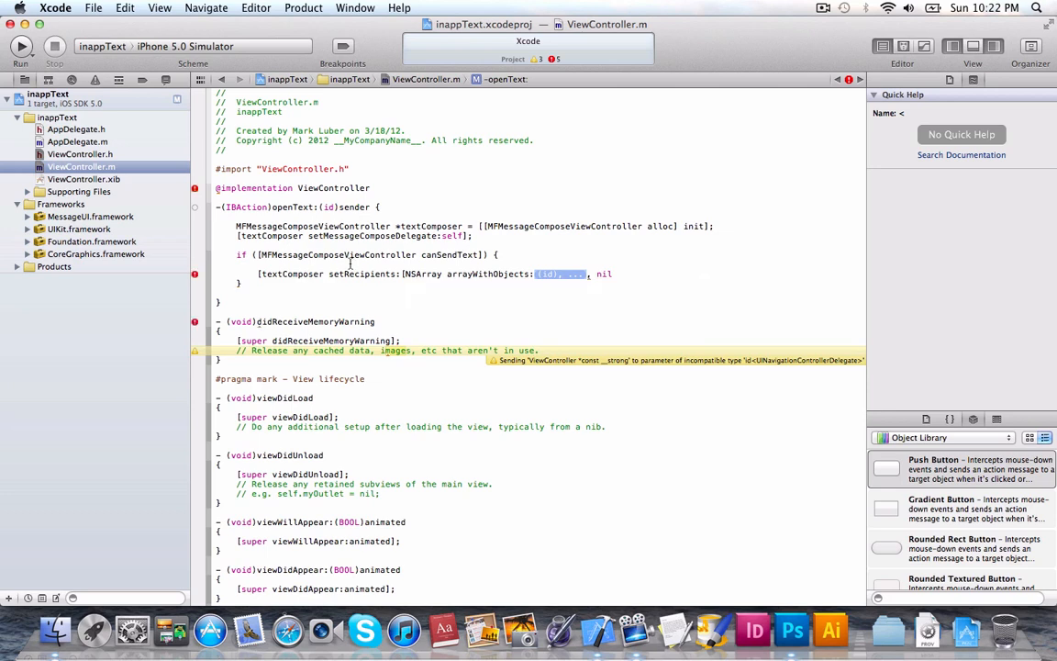
{"action": "type", "text": "@\"\""}
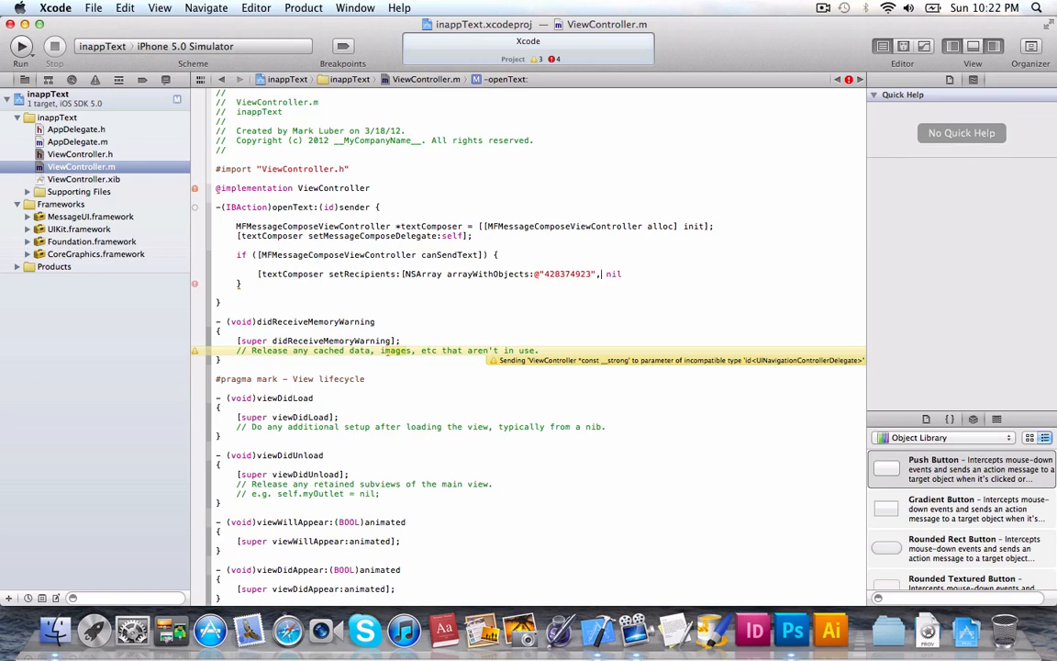
{"action": "type", "text": "@\"42304234\",@\"9483274\","}
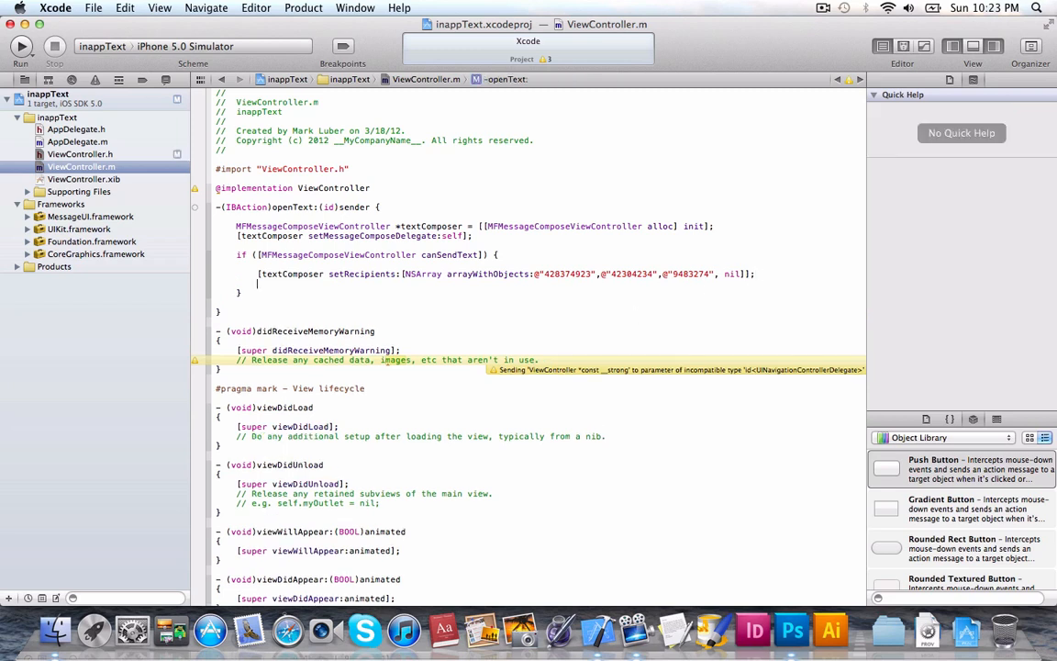
{"action": "type", "text": "[textComposer"}
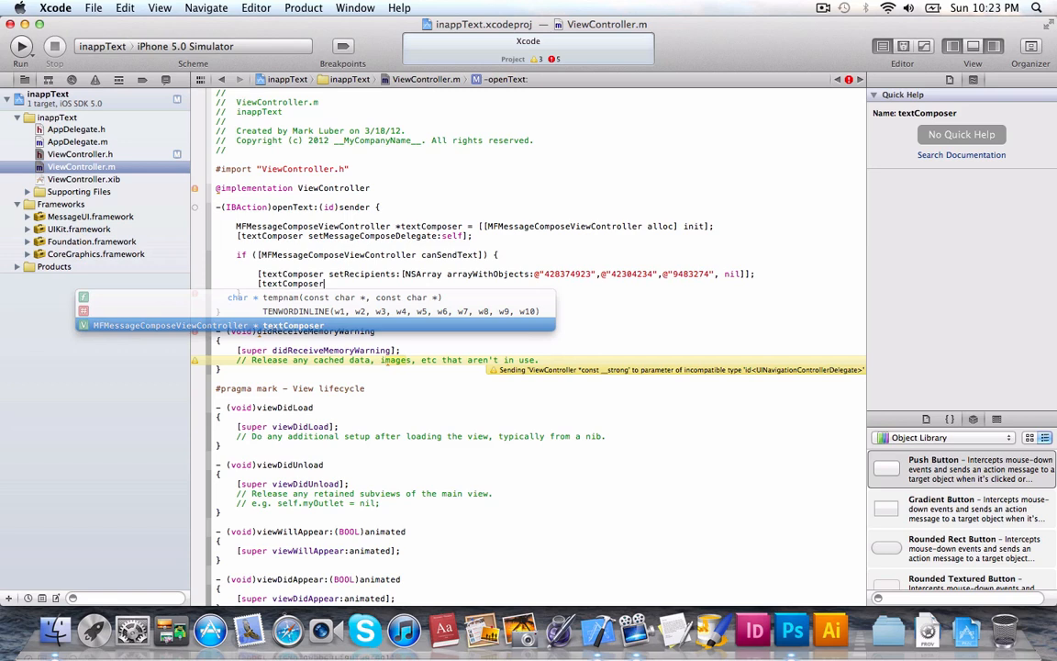
Set the message body to "Hello world!" and present textComposer modally from self with animation.
{"action": "type", "text": "setBody"}
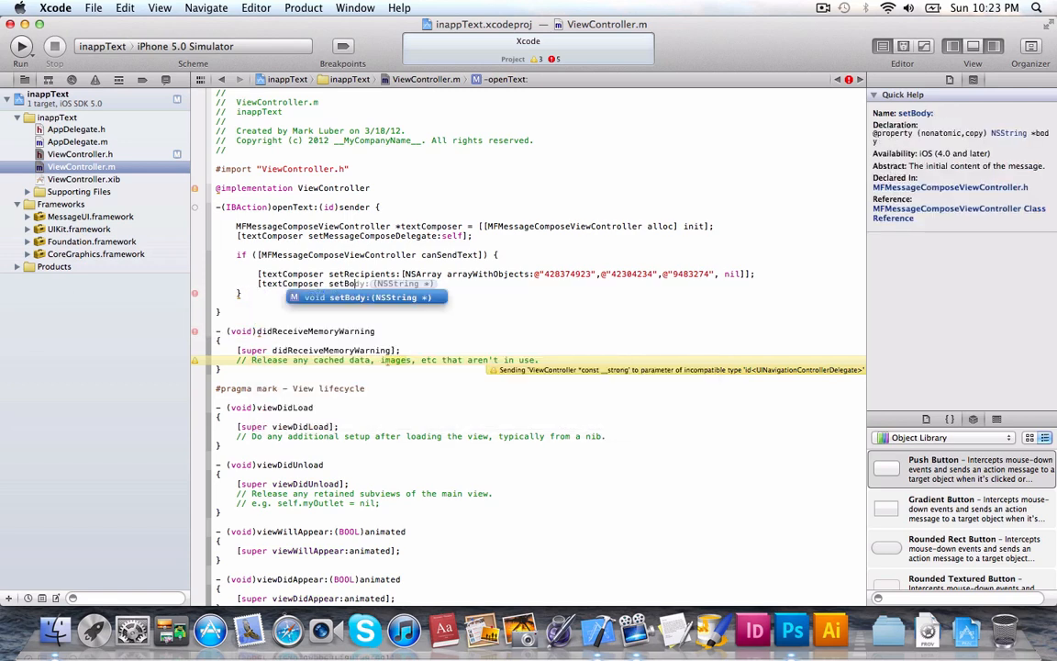
{"action": "type", "text": "@\"\""}
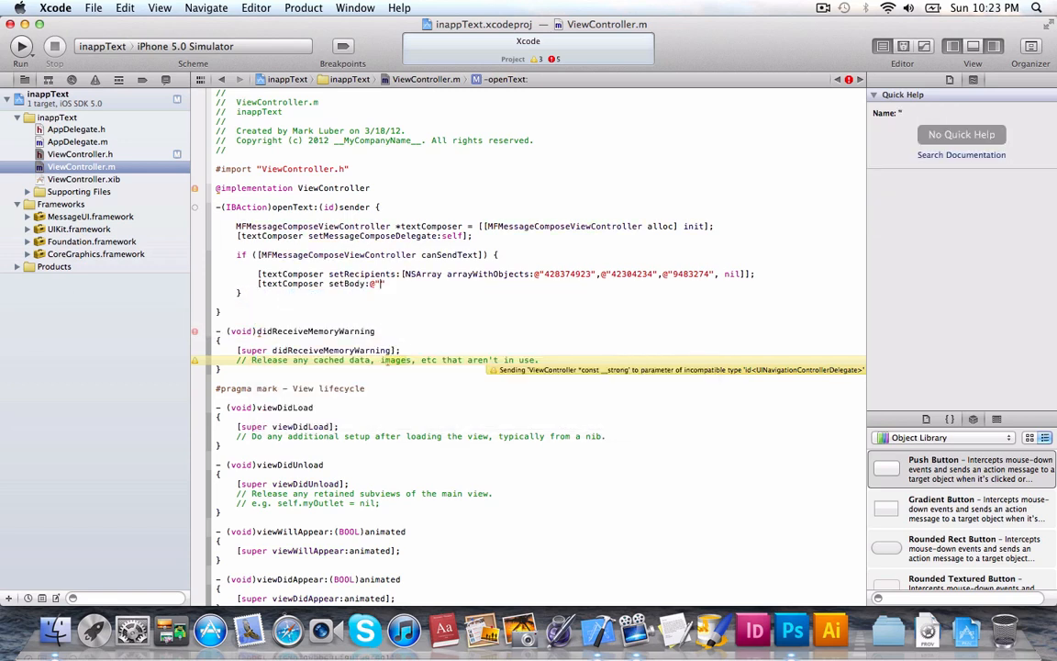
{"action": "type", "text": "Hello world!"}
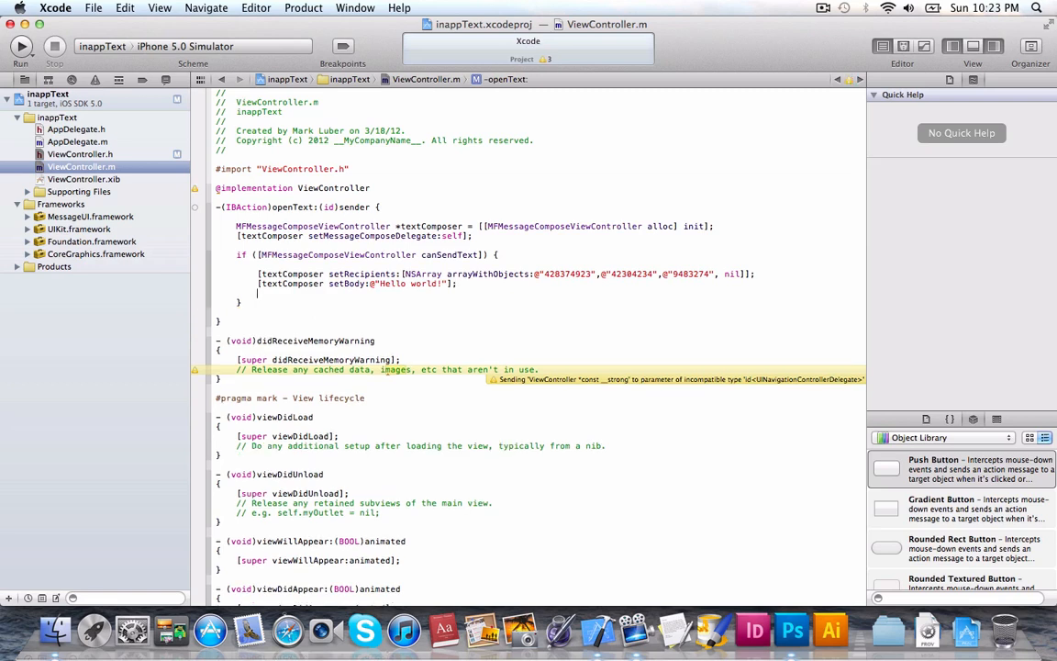
{"action": "type", "text": "[s"}
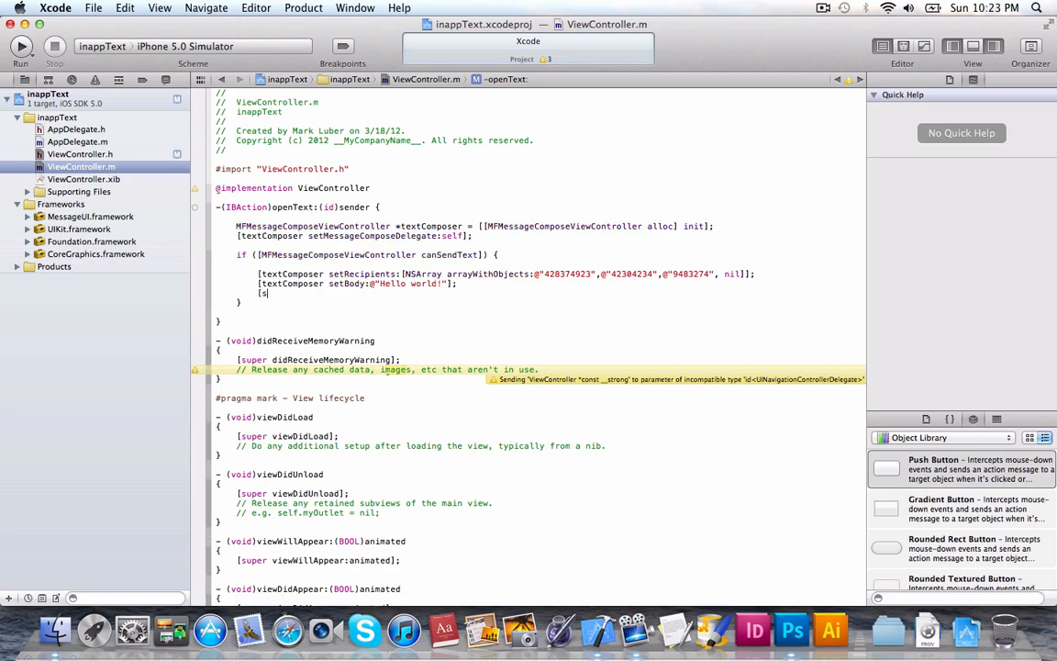
{"action": "type", "text": "elf"}
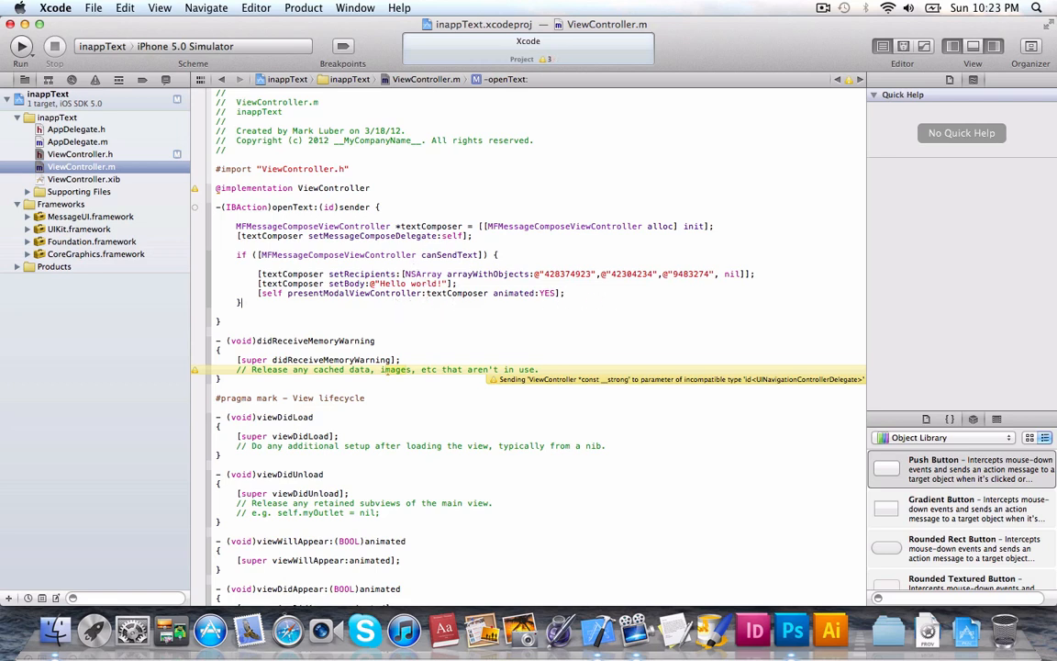
Add an else branch with NSLog(@"Can't Open Text") when texting isn't possible.
{"action": "type", "text": "else {"}
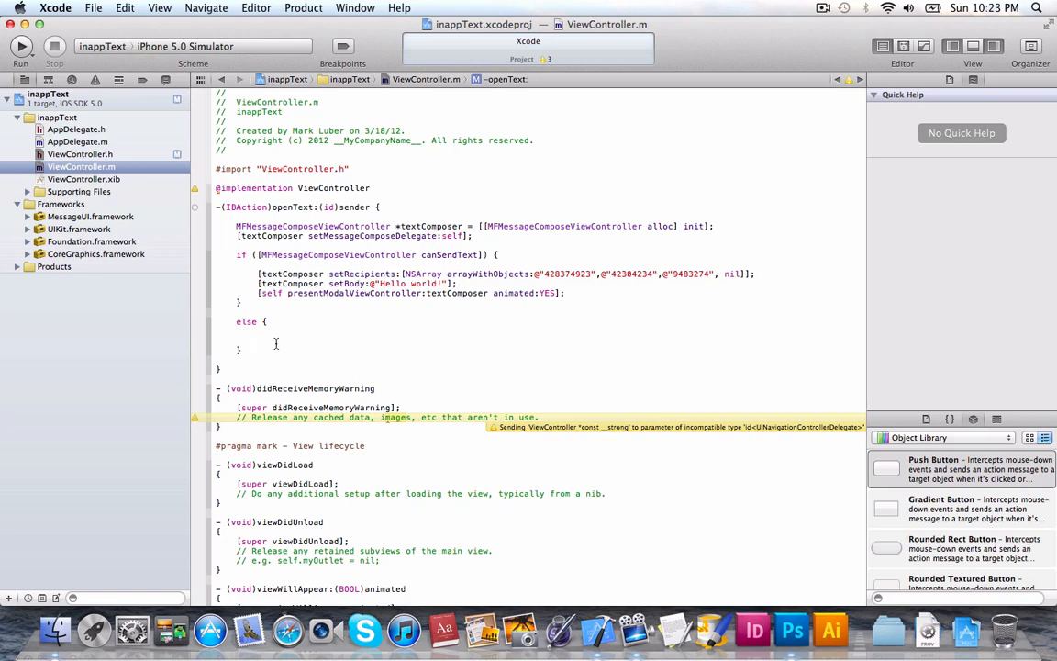
{"action": "left_click", "coordinate": [222, 367]}
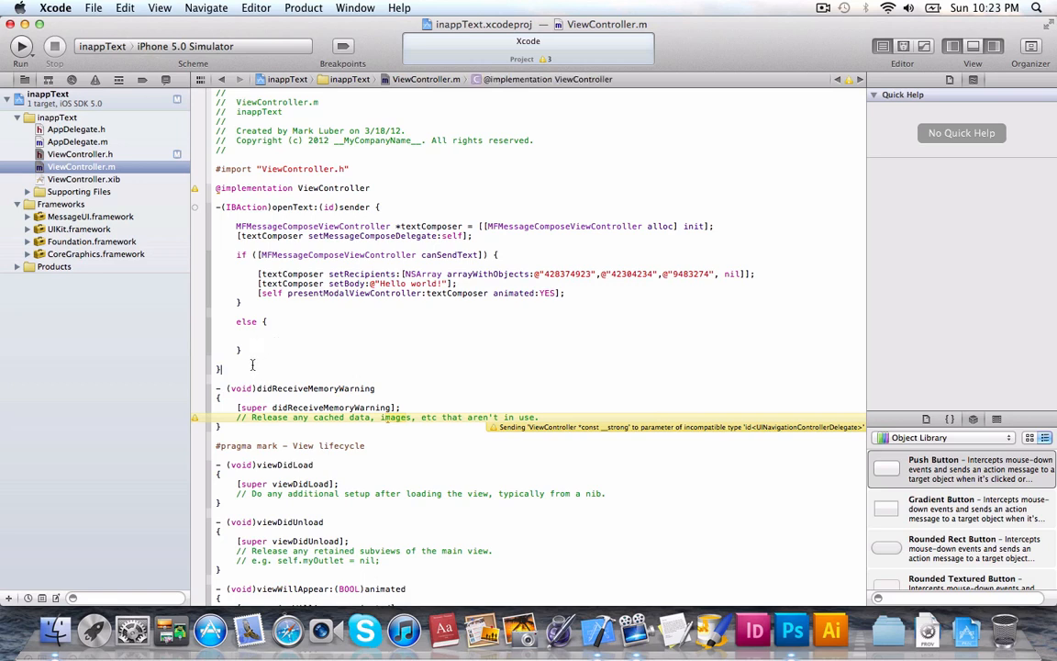
{"action": "left_click", "coordinate": [259, 342]}
{"action": "type", "text": "NSLog(@\""}
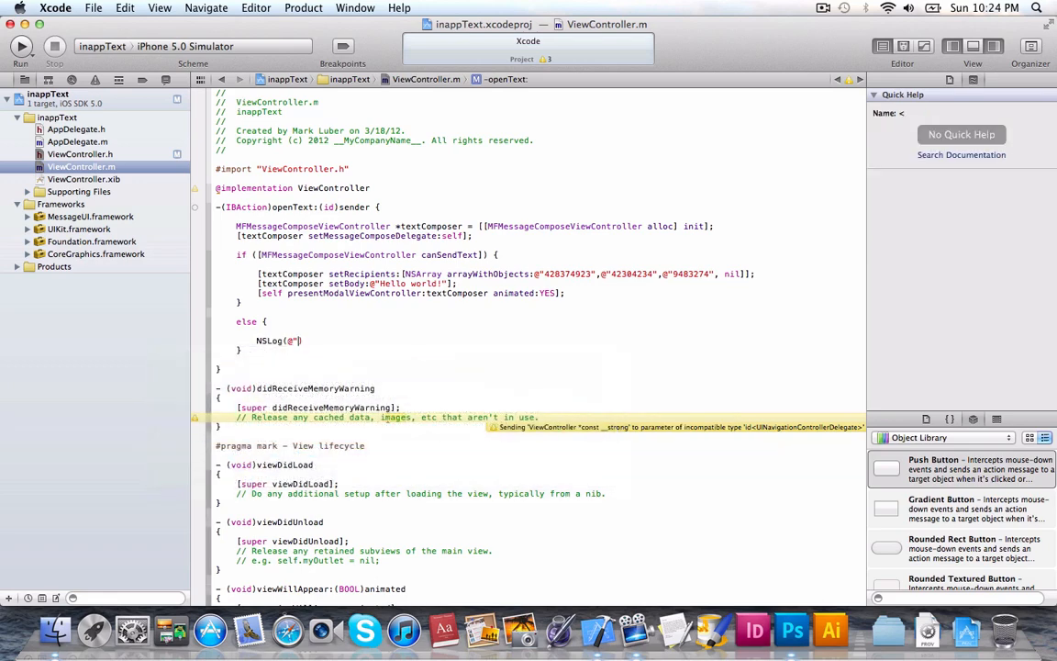
{"action": "type", "text": "Can't \""}
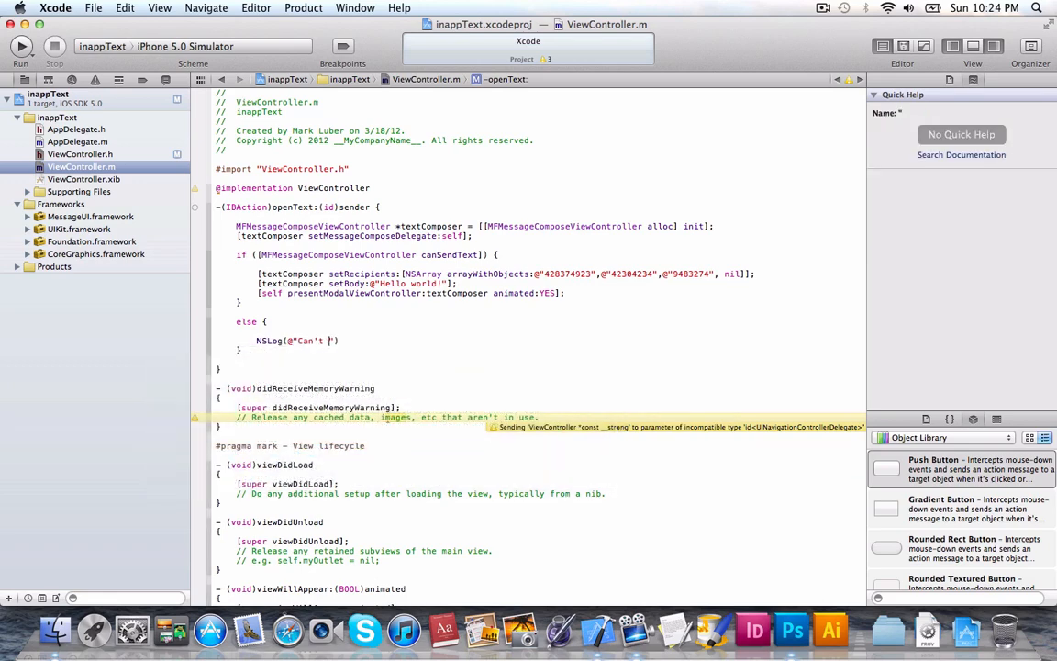
{"action": "type", "text": "Open Text\""}
{"action": "type", "text": "-"}
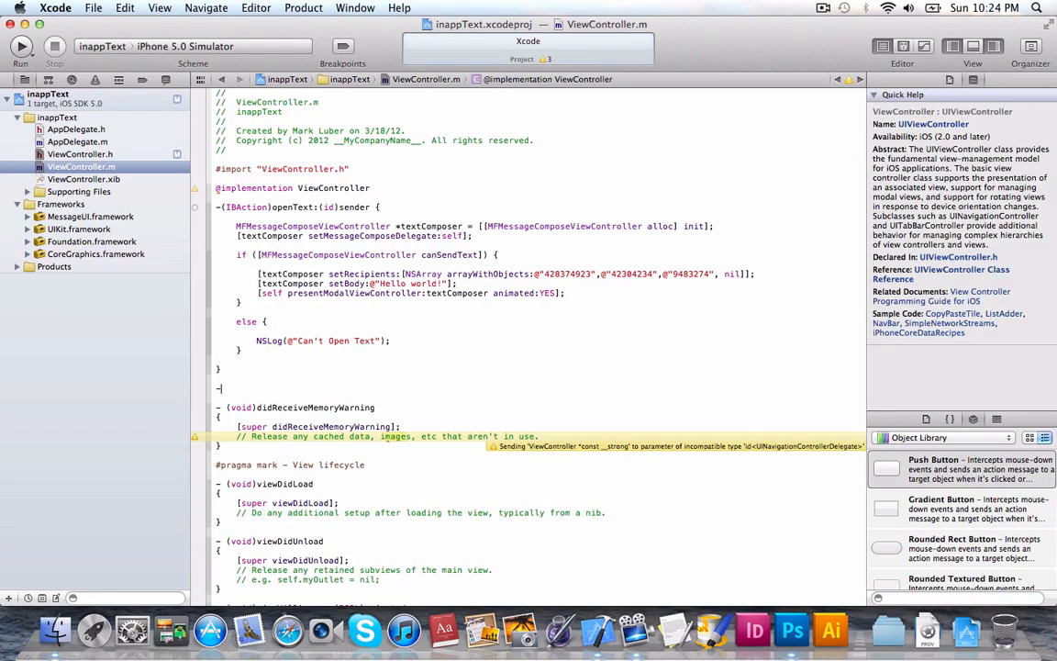
Write messageComposeViewController:didFinishWithResult: switching on result with NSLog for Sent, Failed and Cancelled.
{"action": "type", "text": "(void"}
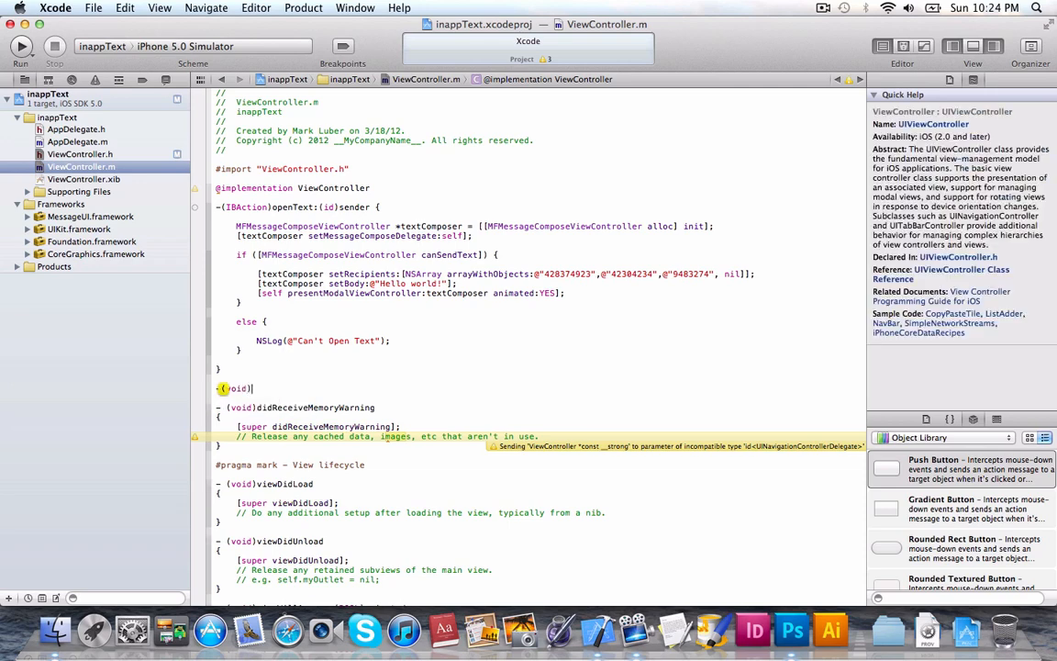
{"action": "type", "text": "mes"}
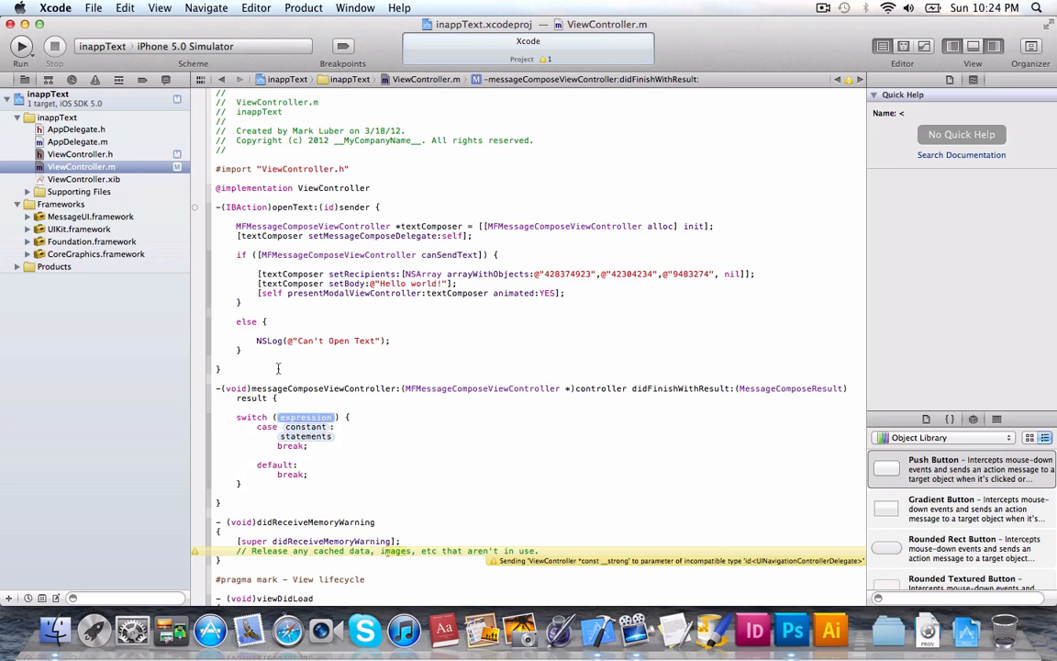
{"action": "type", "text": "result"}
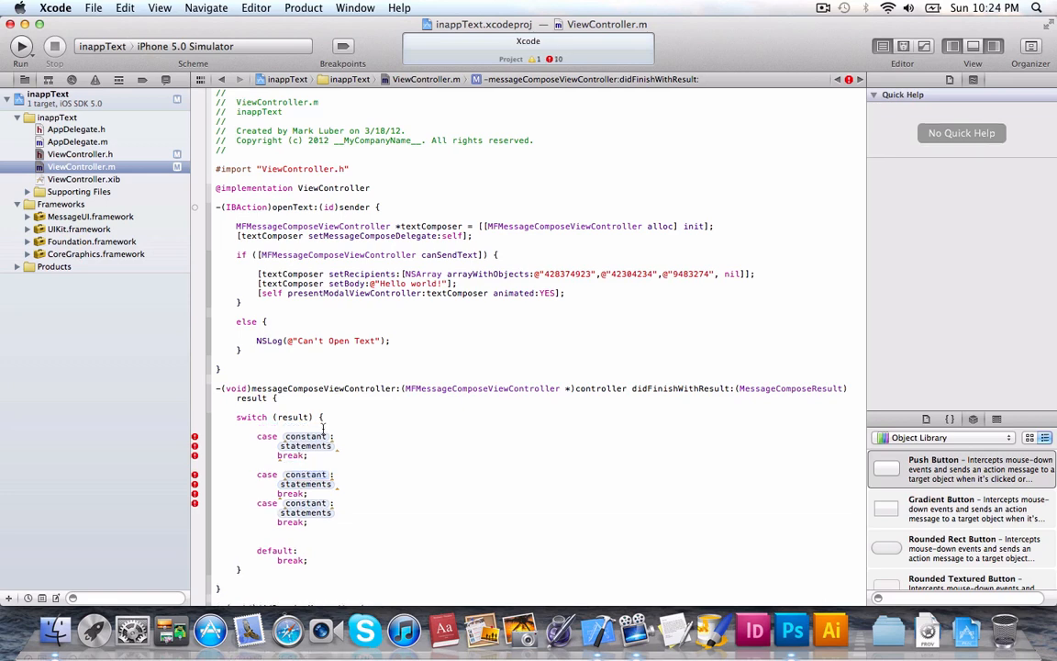
{"action": "type", "text": "MF"}
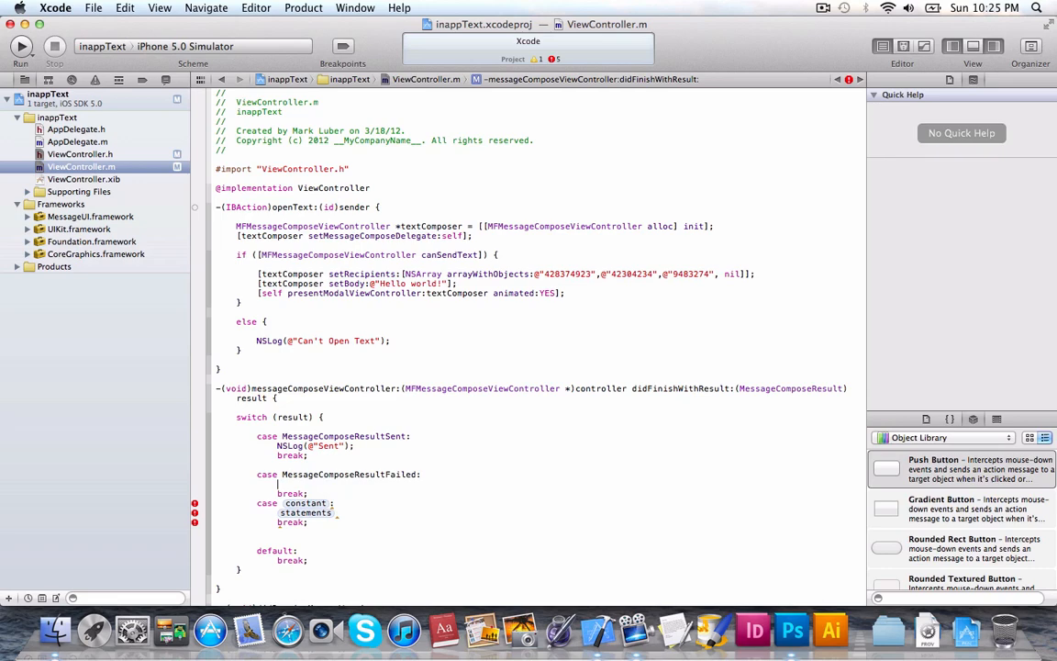
{"action": "type", "text": "NSLog(@\"\")"}
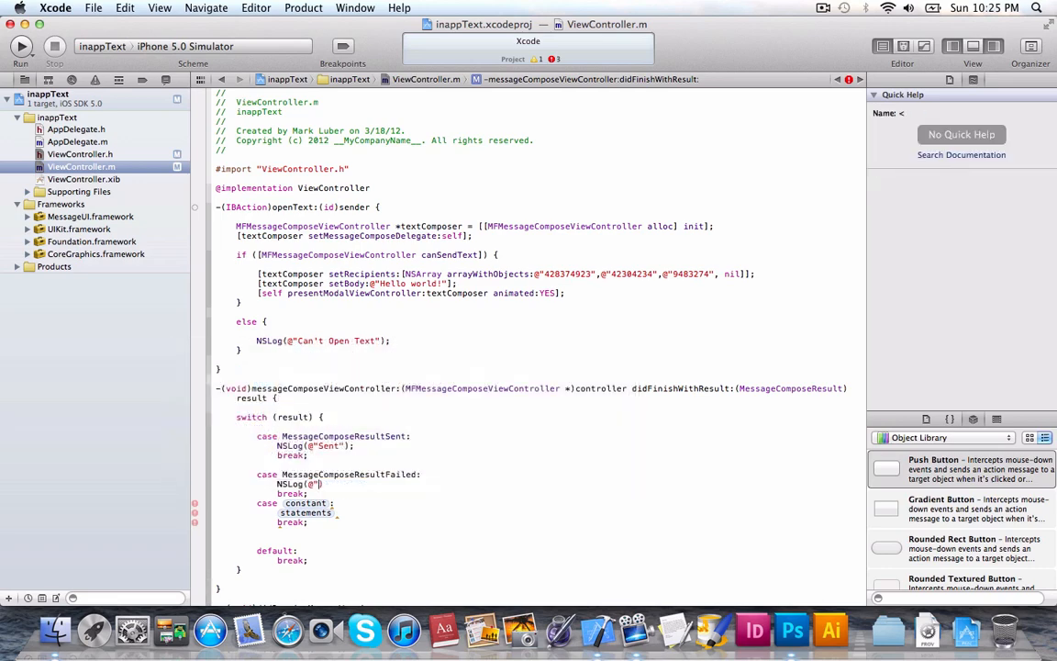
{"action": "type", "text": "Failed"}
{"action": "left_click", "coordinate": [307, 512]}
{"action": "type", "text": "NSLog(@\"C"}
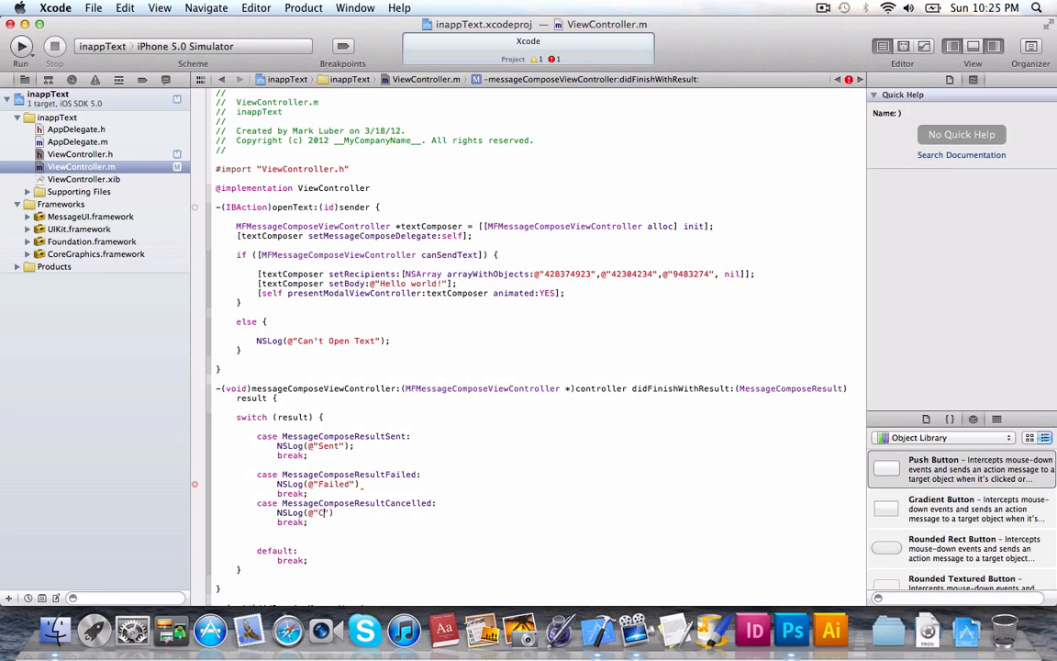
{"action": "type", "text": "ancelled"}
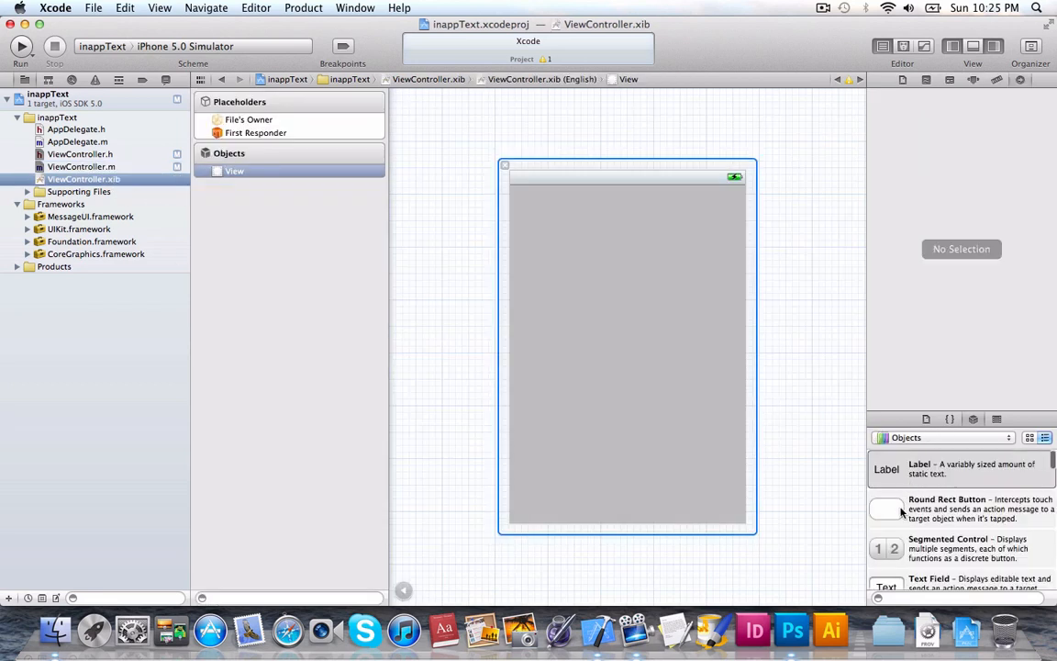
Place a Round Rect Button titled 'Text!' in the view centre and wire Touch Up Inside to openText.
{"action": "left_click_drag", "start_coordinate": [886, 509], "coordinate": [628, 330]}
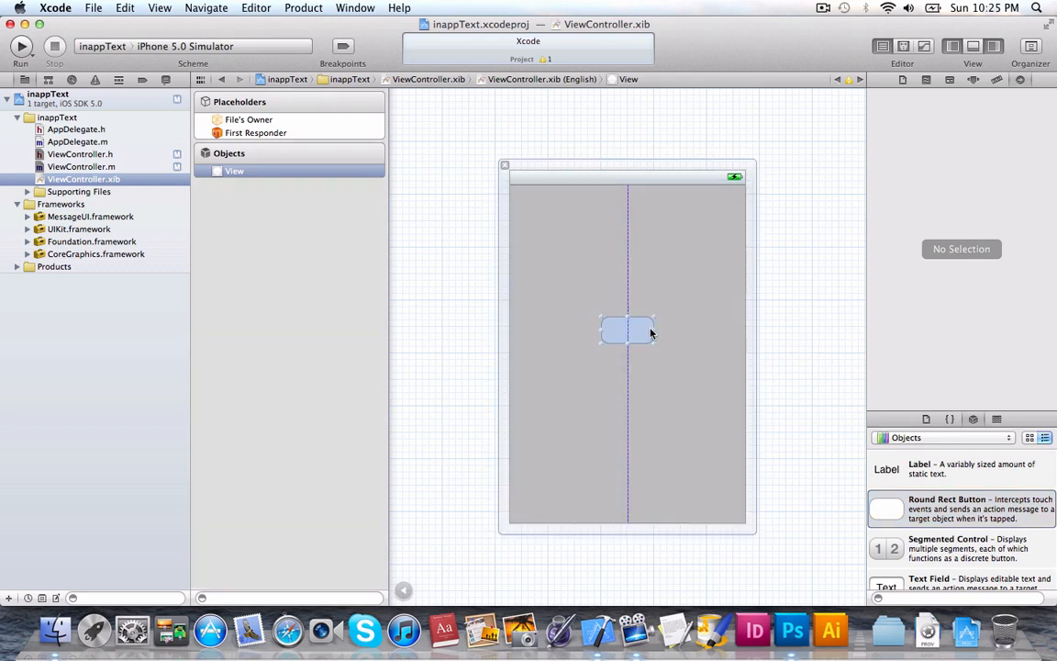
{"action": "left_click", "coordinate": [628, 330]}
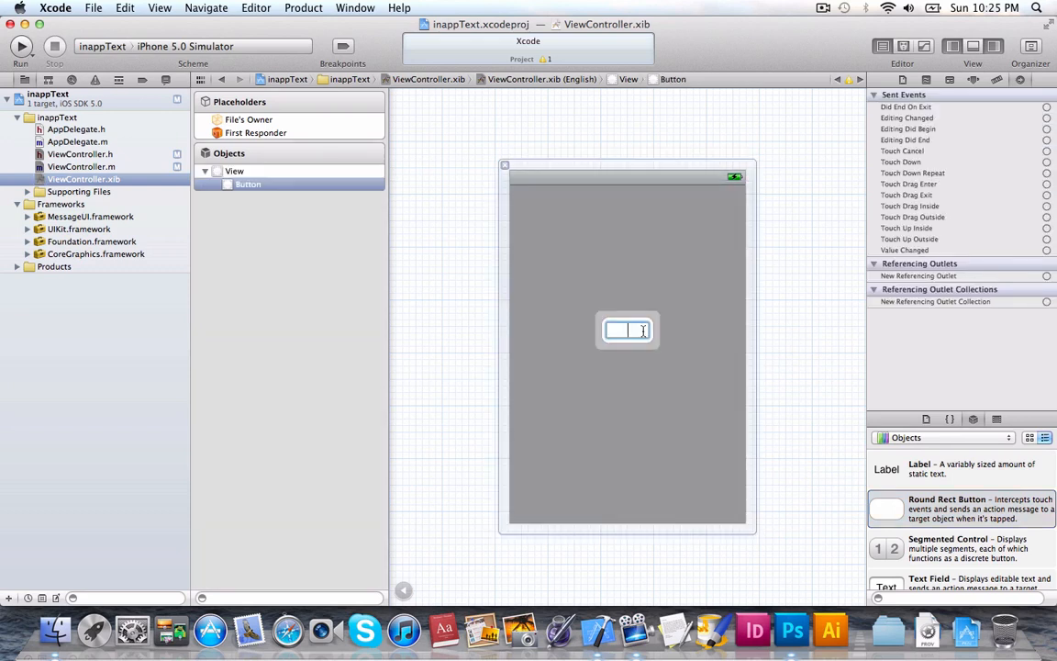
{"action": "type", "text": "Text!"}
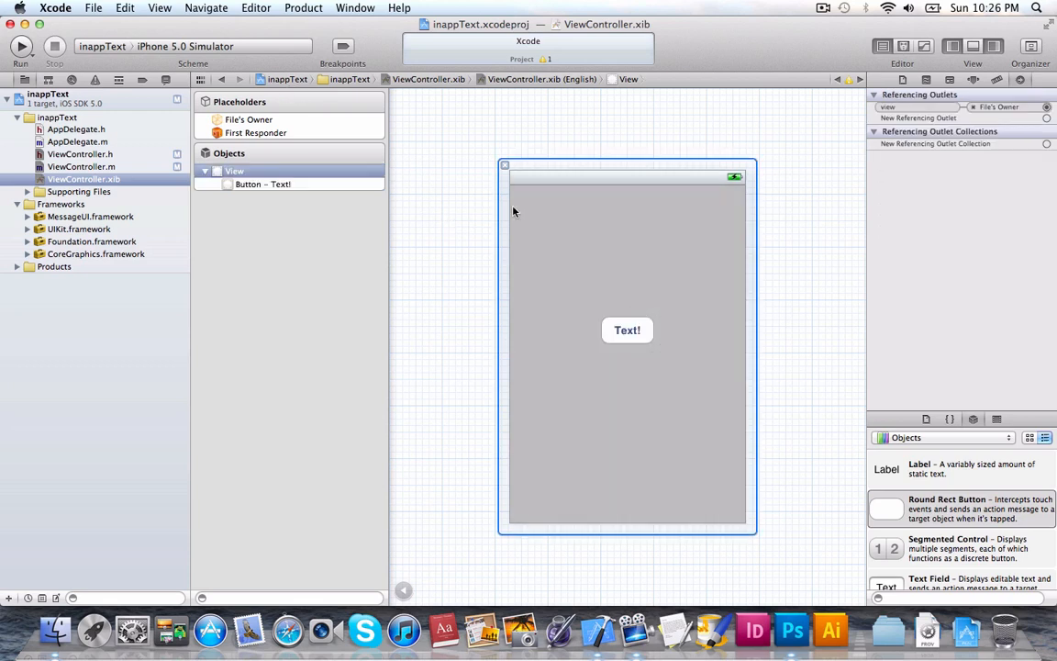
{"action": "left_click", "coordinate": [248, 119]}
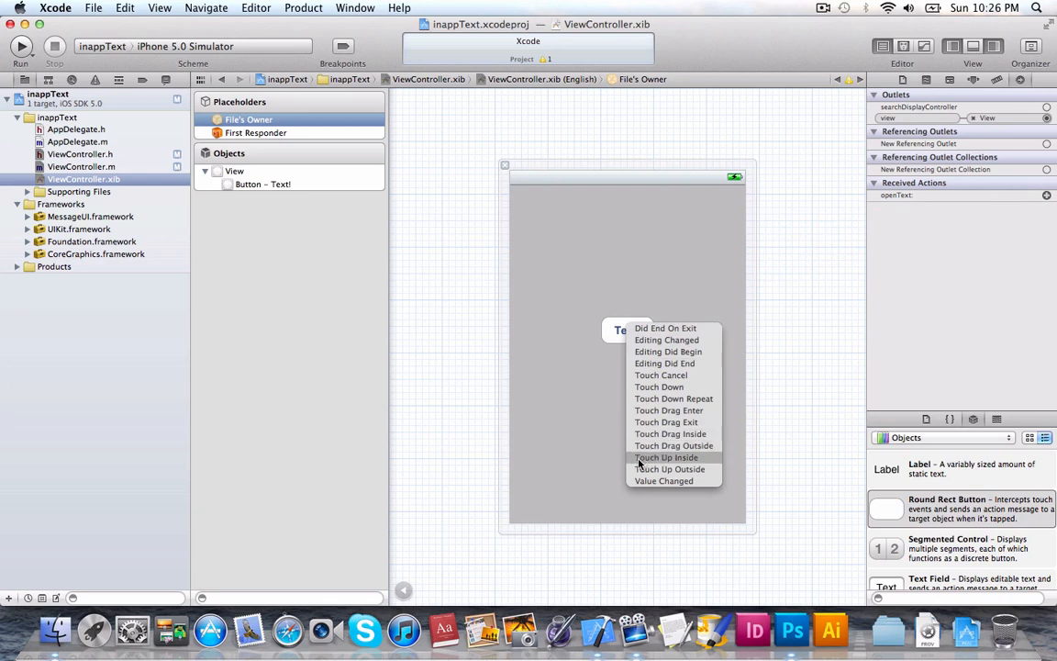
{"action": "left_click", "coordinate": [667, 457]}
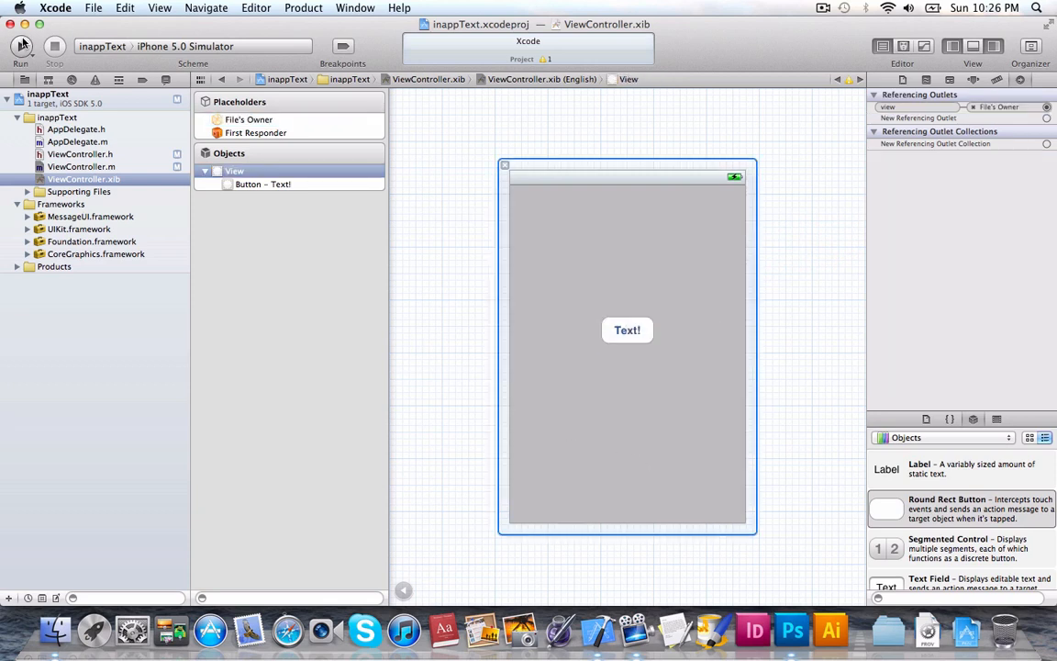
Run the app in the simulator, tap Text!, and dismiss the Cannot Send Message alert.
{"action": "left_click", "coordinate": [20, 46]}
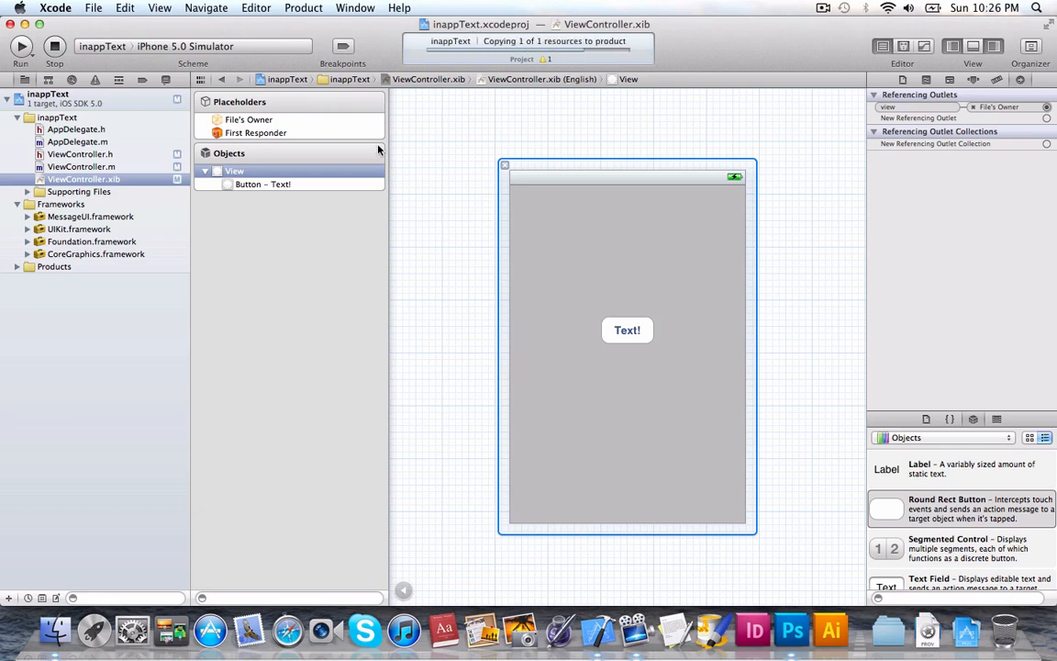
{"action": "left_click", "coordinate": [20, 46]}
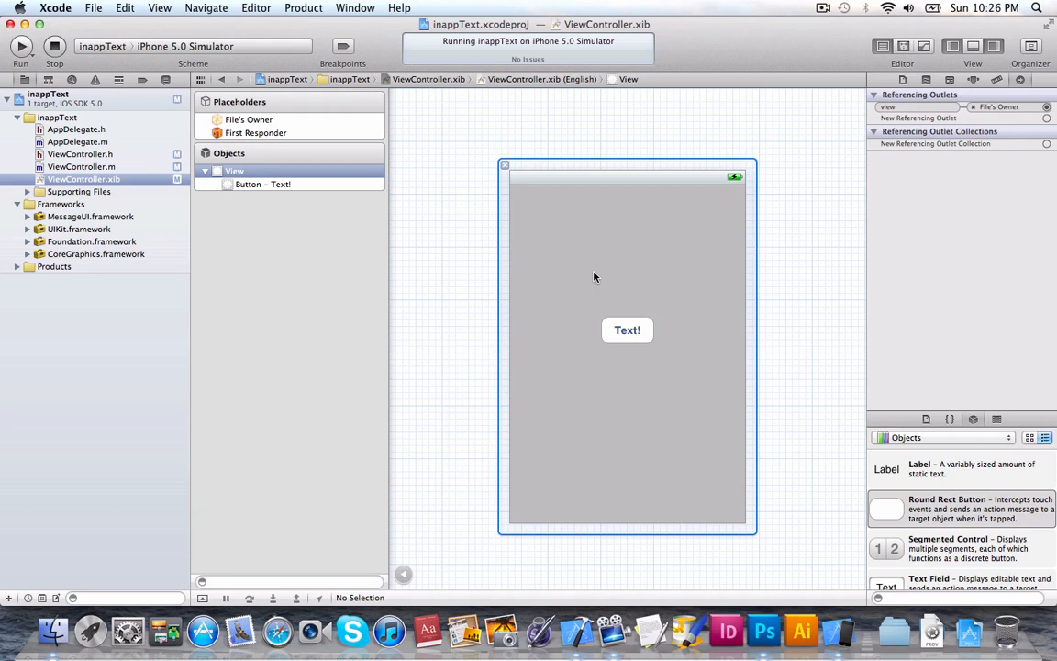
{"action": "mouse_move", "coordinate": [845, 606]}
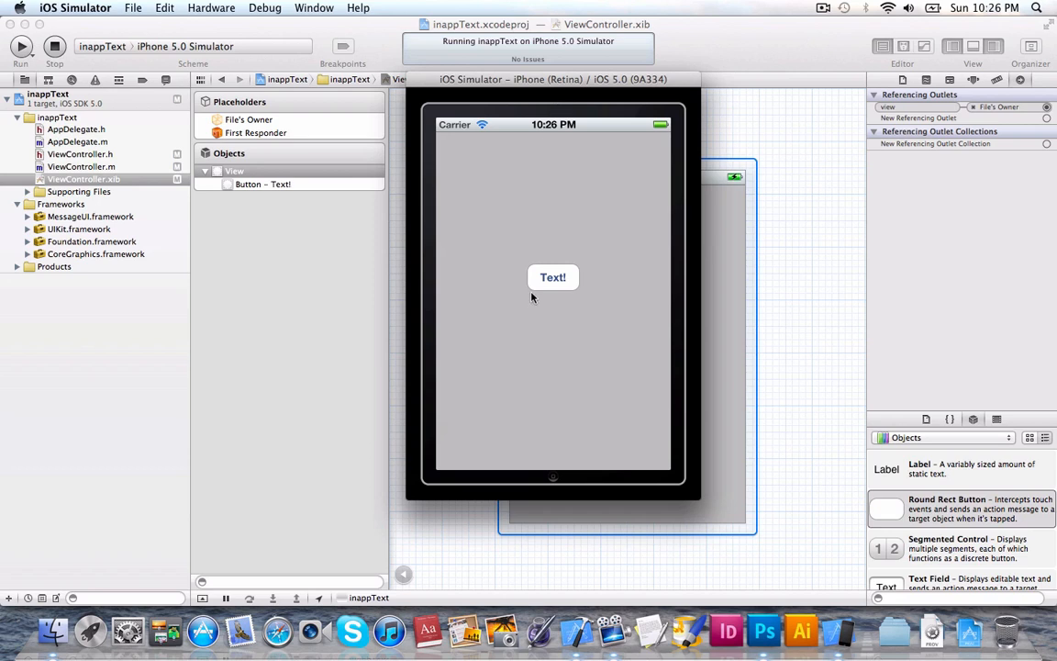
{"action": "mouse_move", "coordinate": [576, 292]}
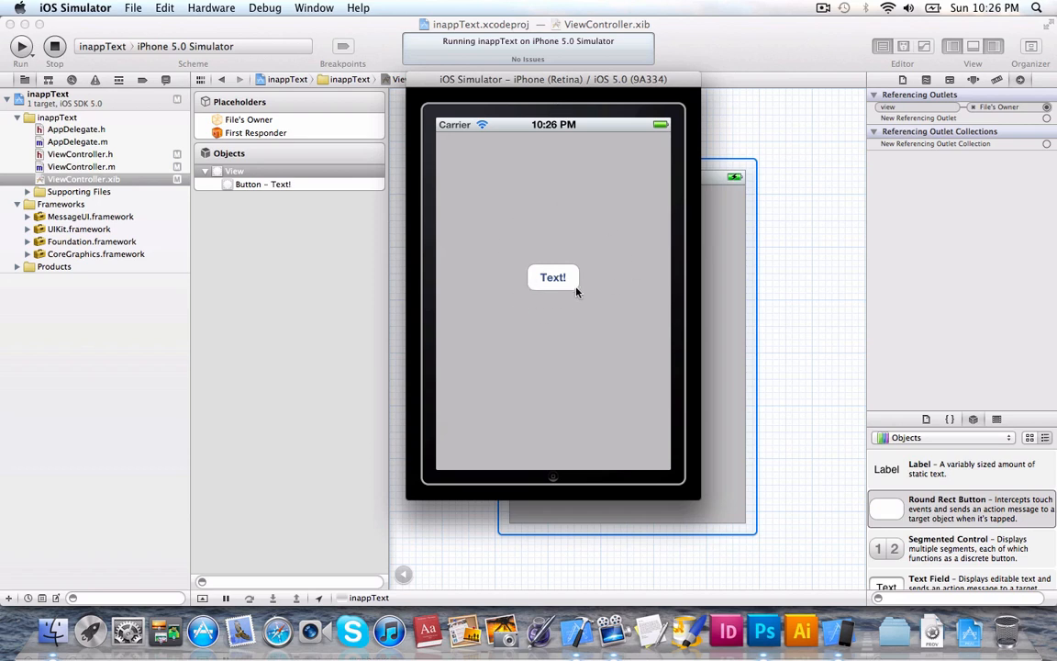
{"action": "left_click", "coordinate": [553, 276]}
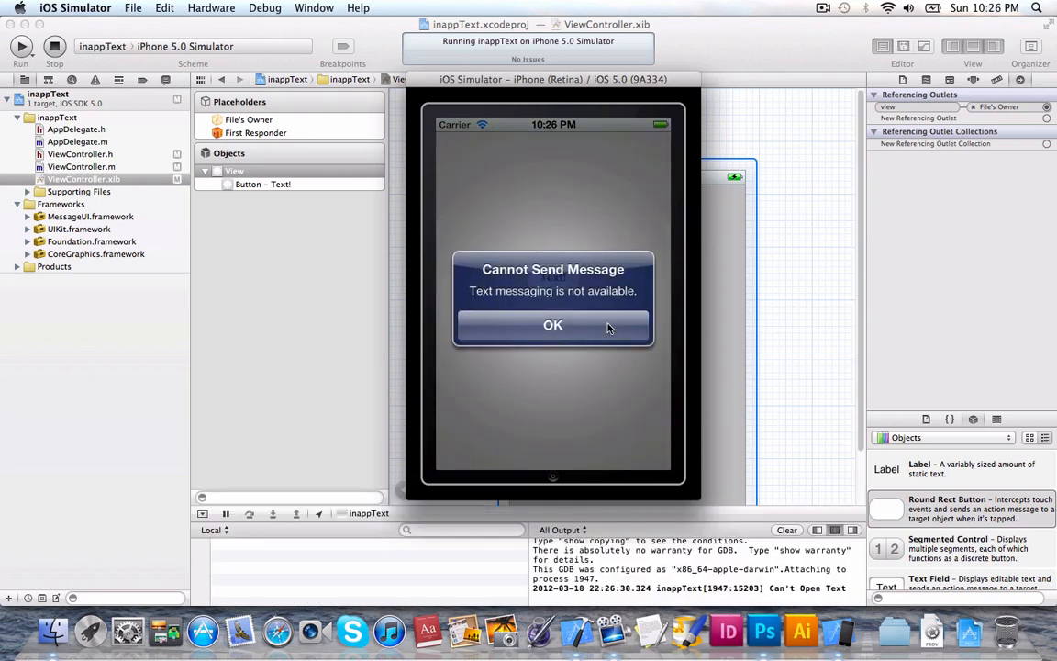
{"action": "mouse_move", "coordinate": [817, 591]}
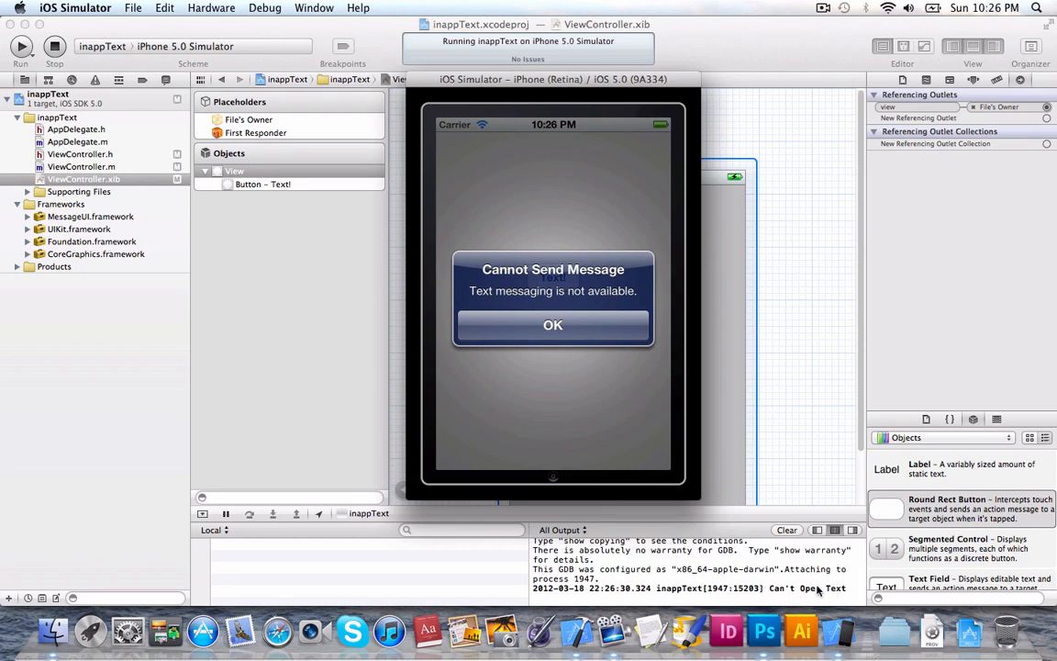
{"action": "mouse_move", "coordinate": [768, 595]}
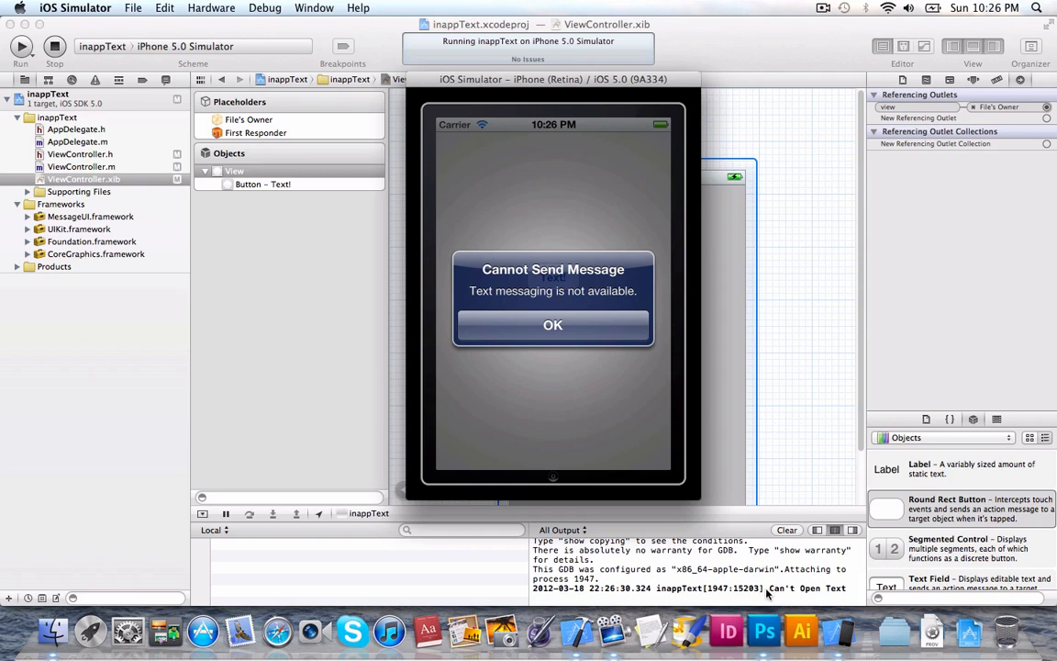
{"action": "mouse_move", "coordinate": [812, 590]}
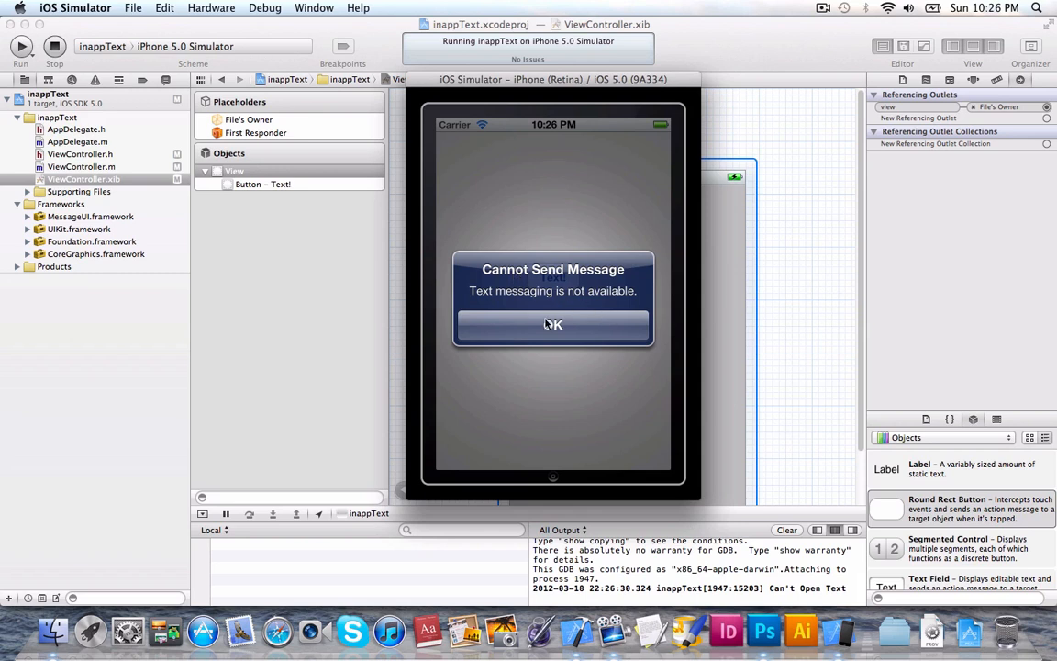
{"action": "mouse_move", "coordinate": [518, 323]}
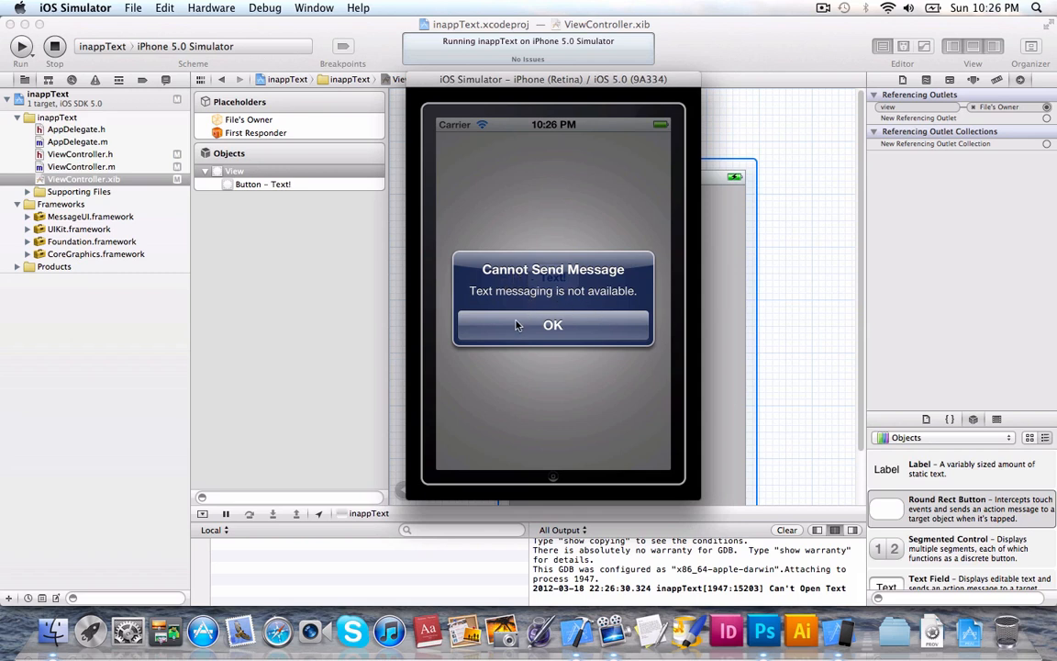
{"action": "left_click", "coordinate": [553, 325]}
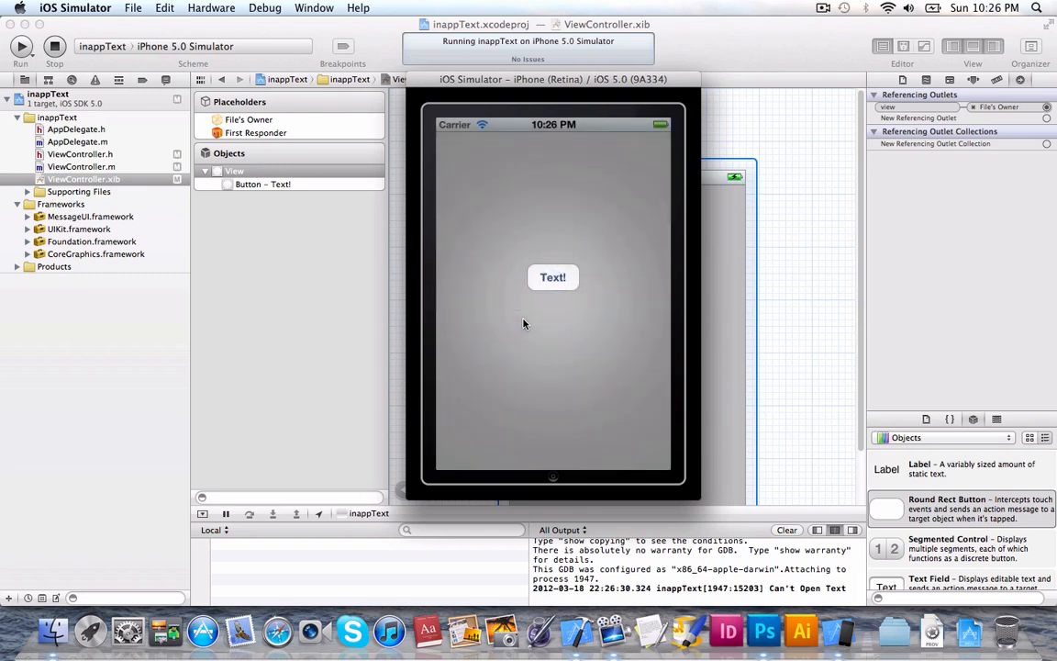